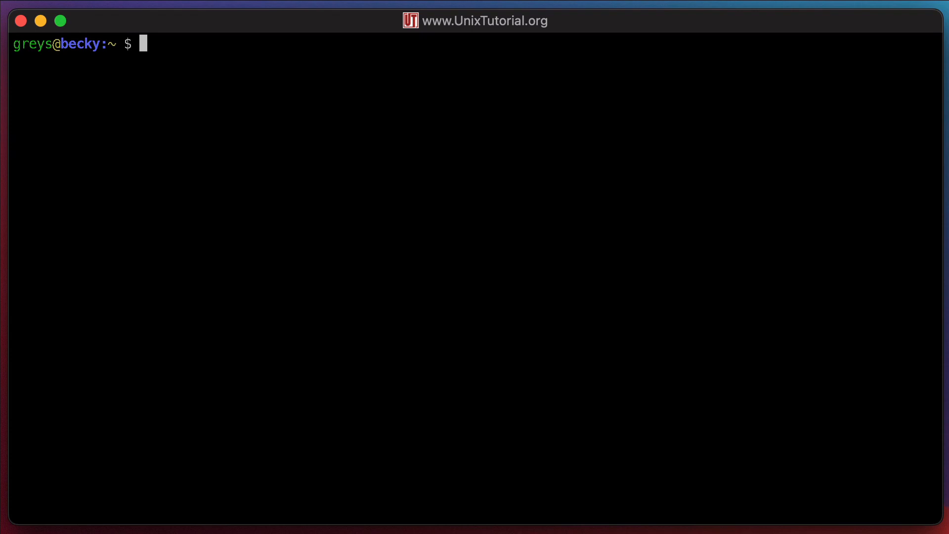
- Run vi --version and read through the report showing VIM 8.1 and its feature list
type("vim")
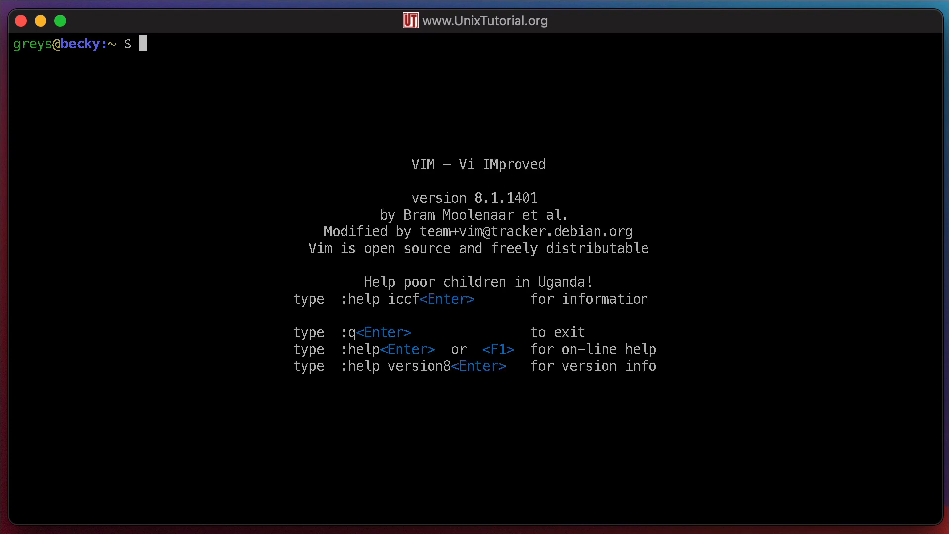
type("vim Vi IM")
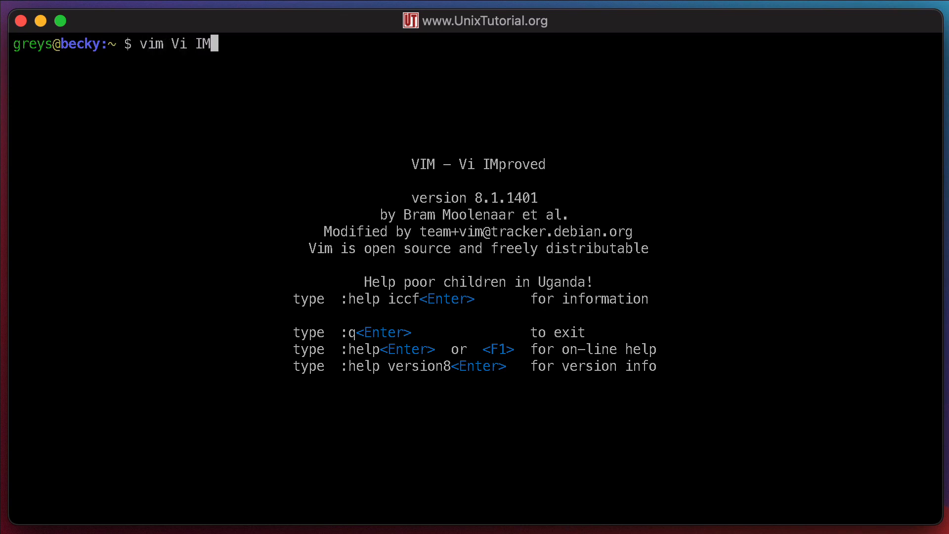
type("proved")
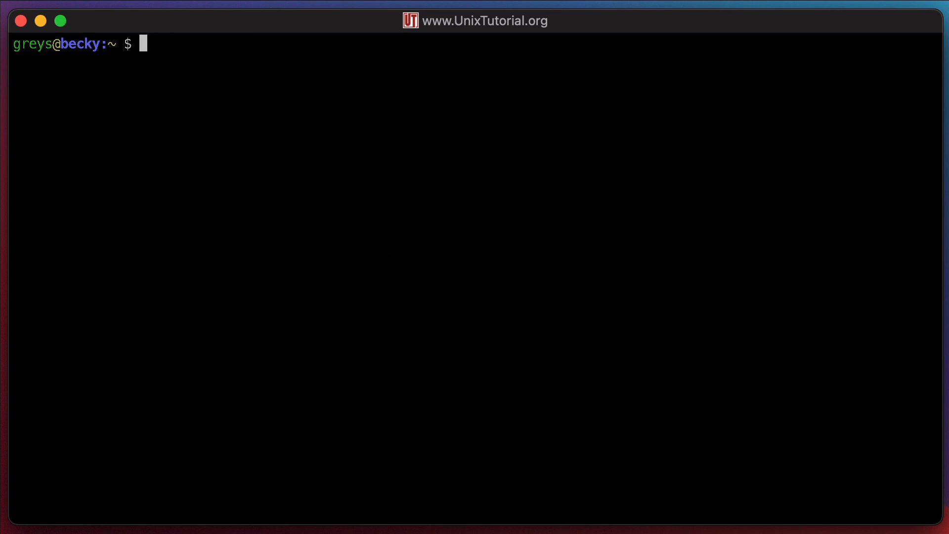
type("vi --vers")
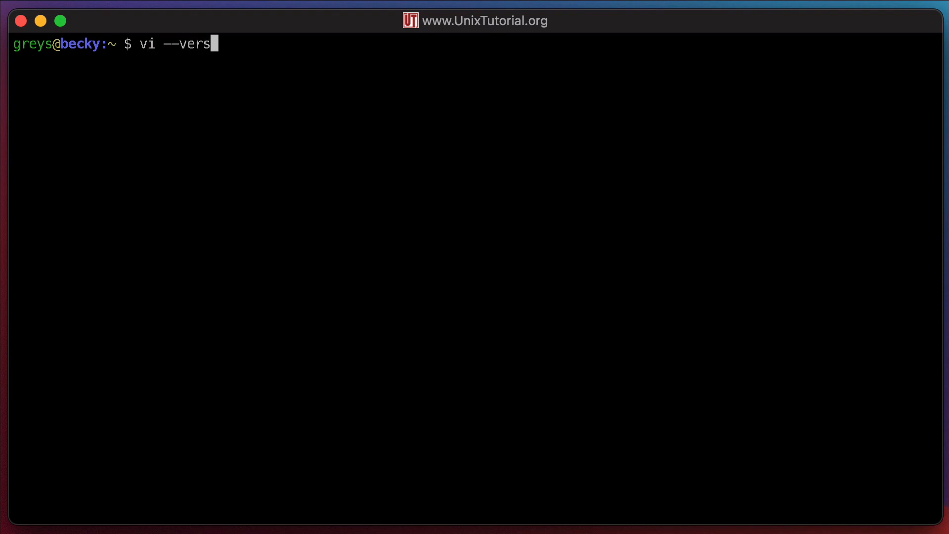
type("ion")
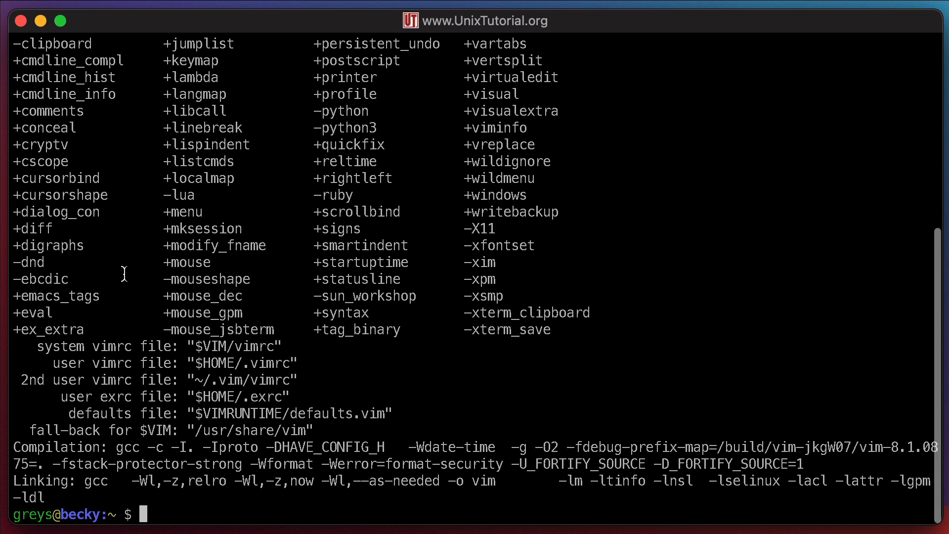
scroll("down", 3)
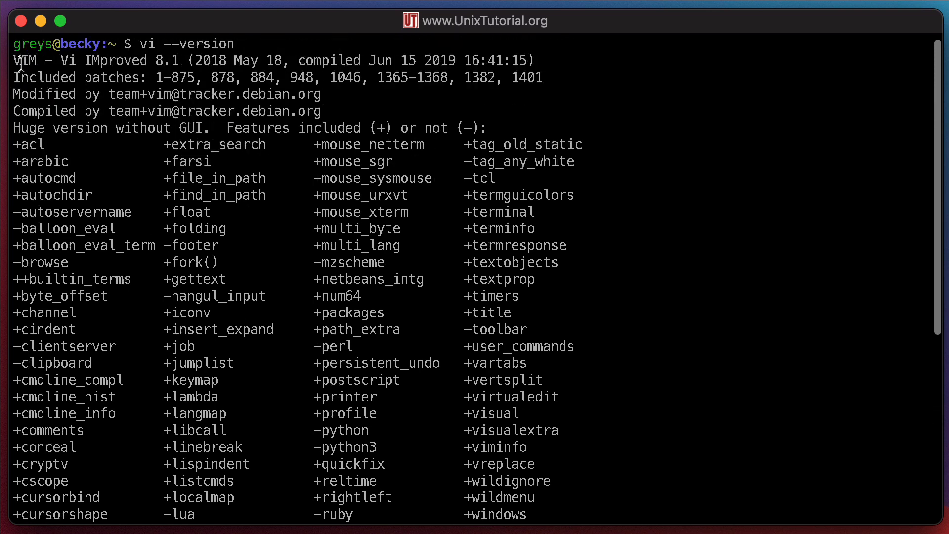
double_click(24, 60)
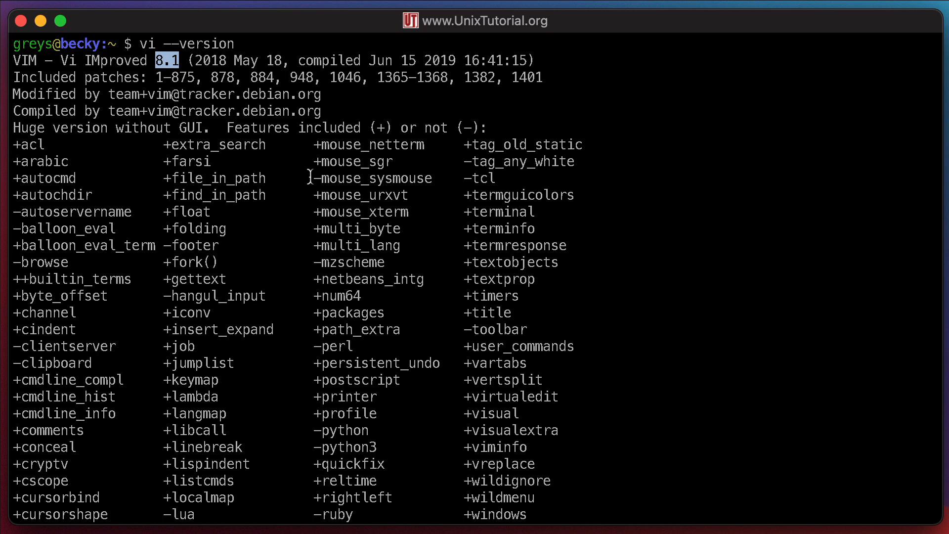
mouse_move(398, 279)
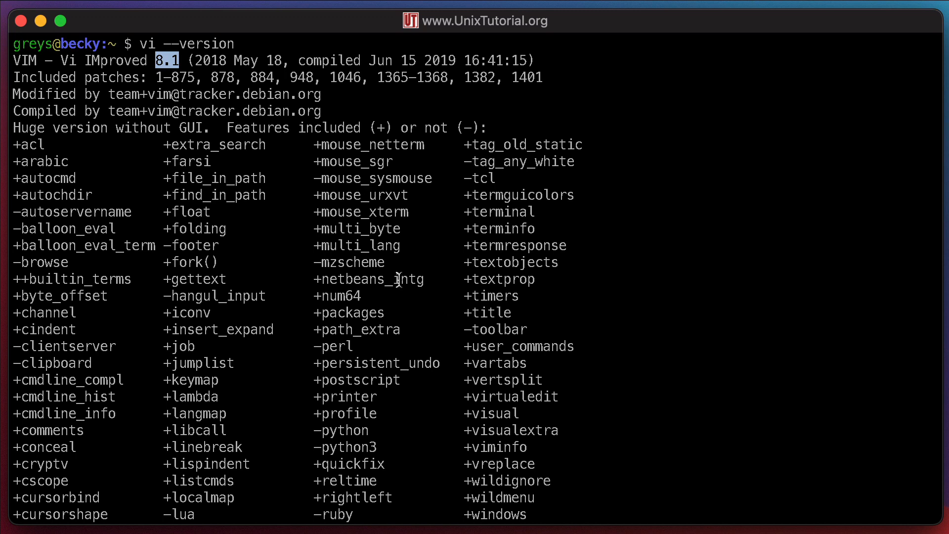
mouse_move(498, 370)
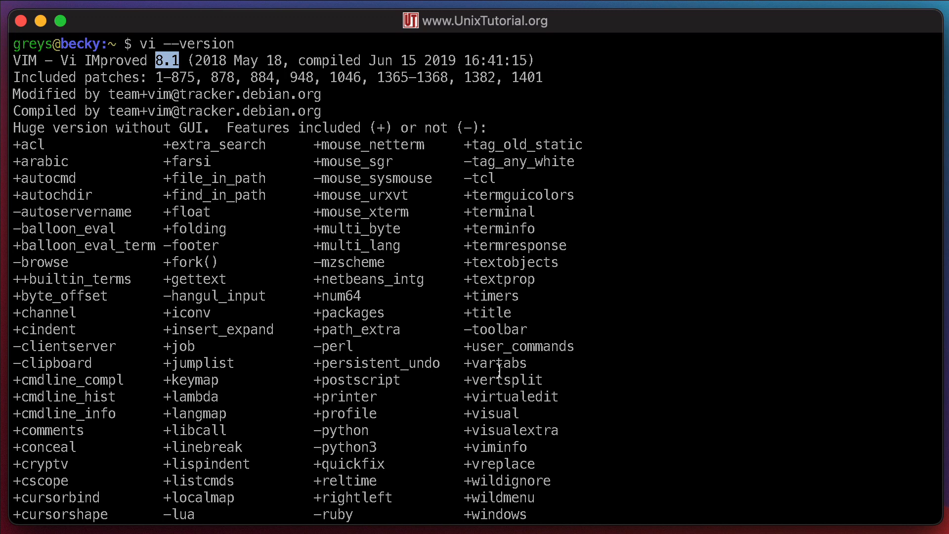
scroll("down", 3)
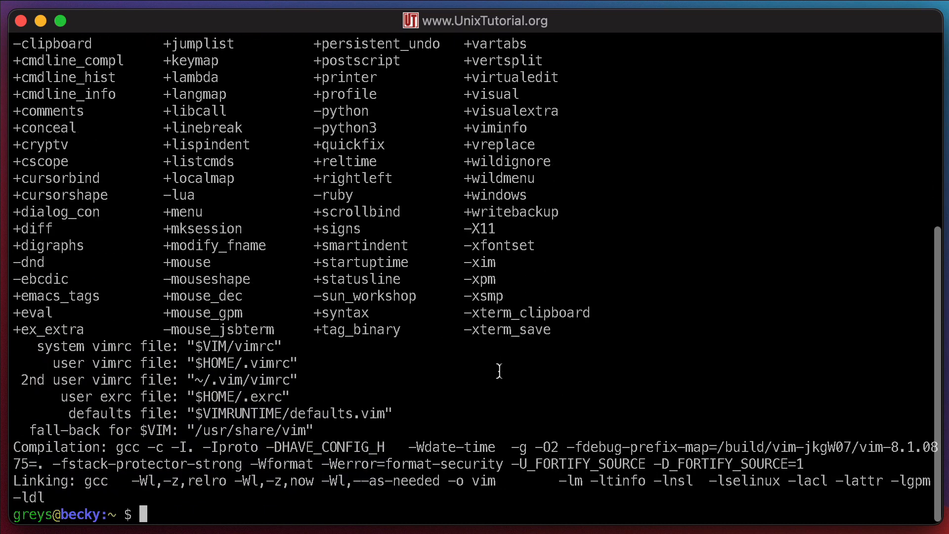
mouse_move(543, 396)
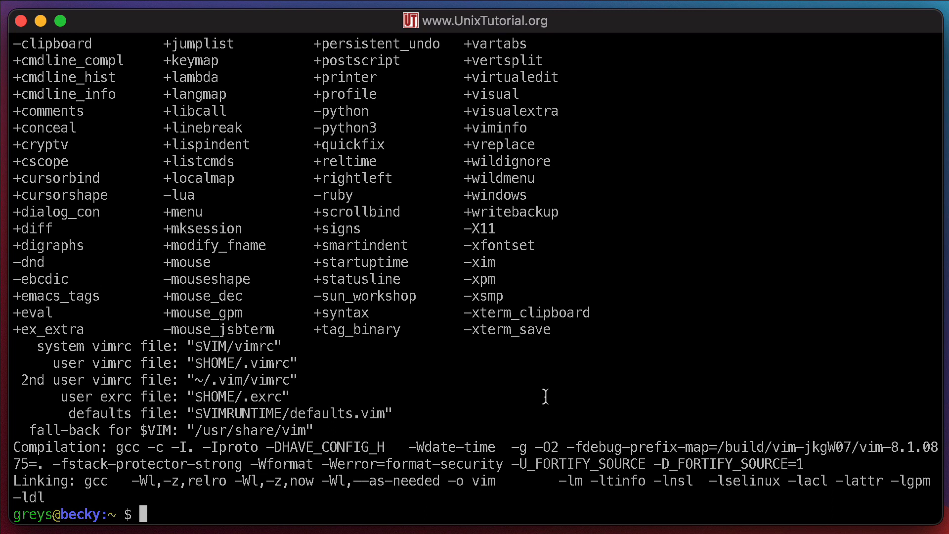
- Change into /etc and list its files with ls -l, noting the wgetrc permission string
type("cd")
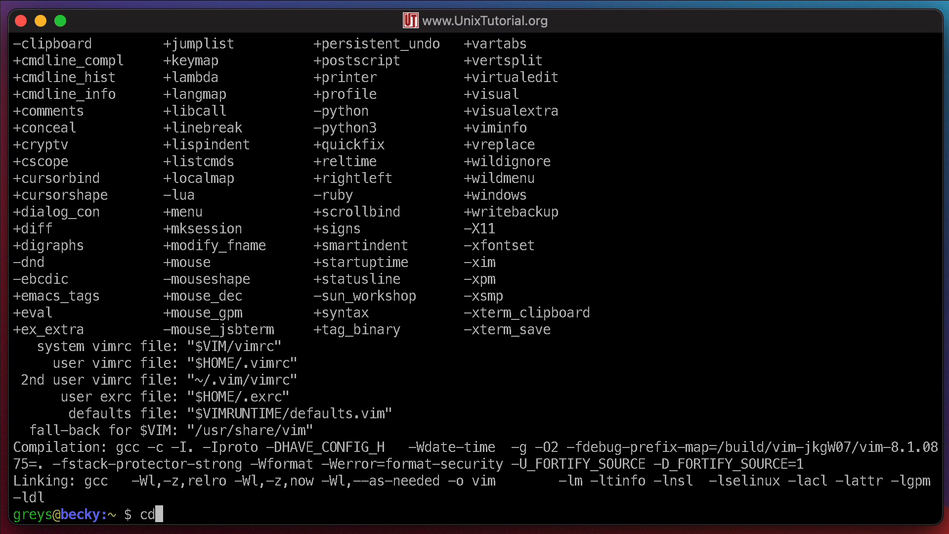
type("/et")
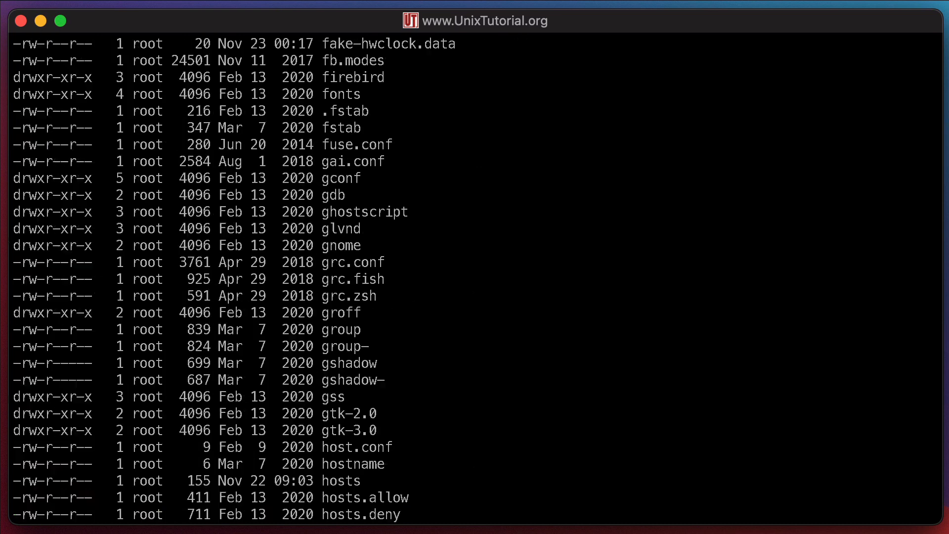
scroll("down", 3)
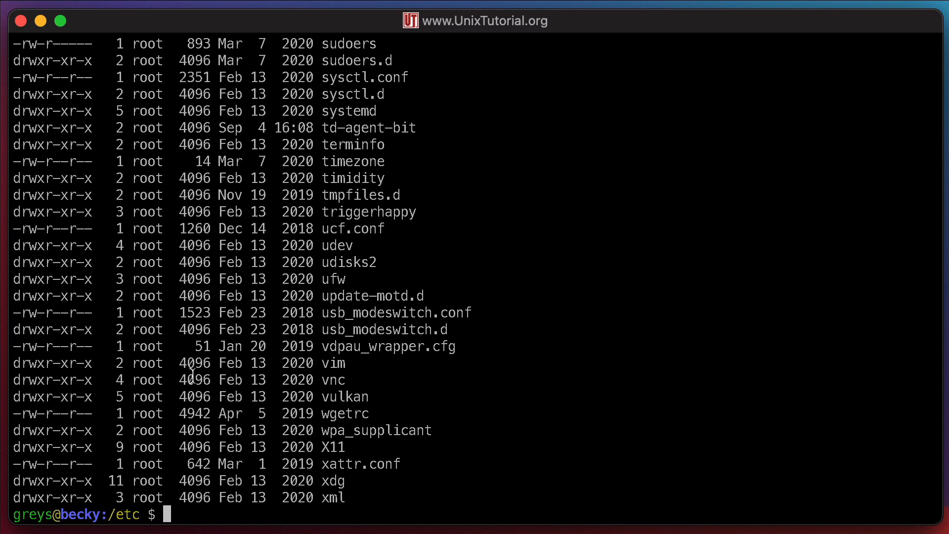
double_click(51, 413)
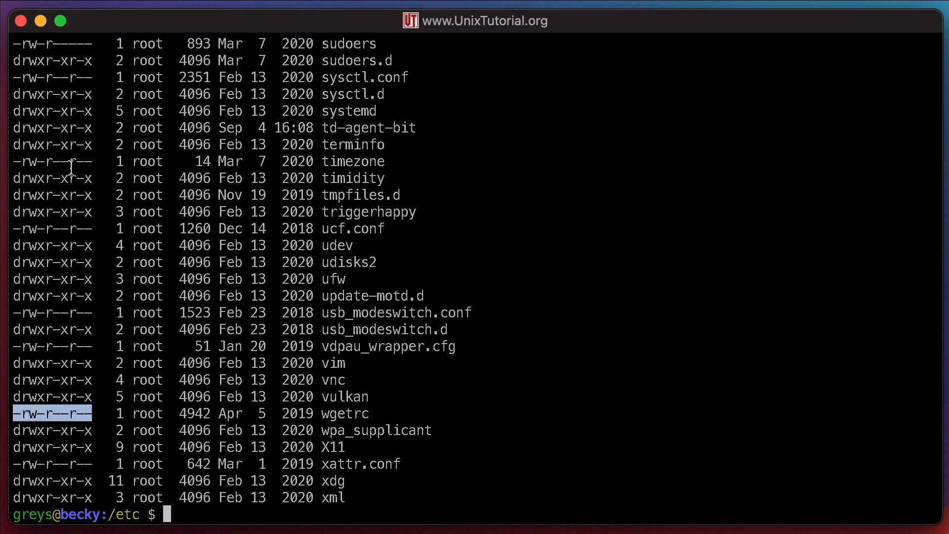
mouse_move(50, 355)
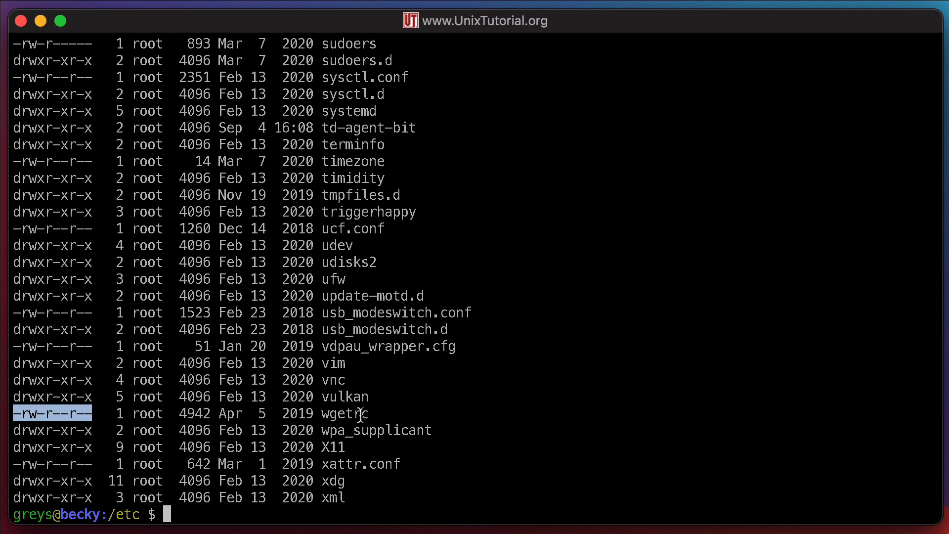
mouse_move(69, 394)
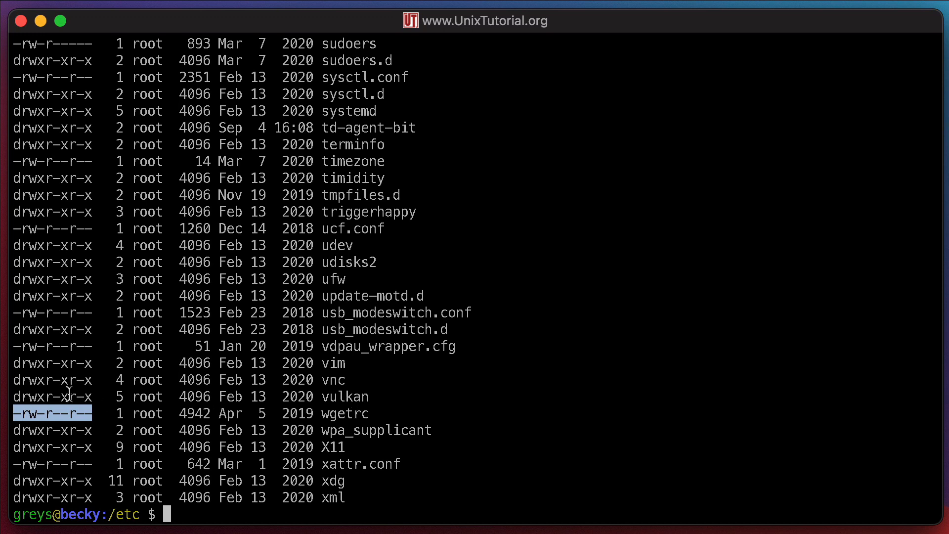
mouse_move(37, 413)
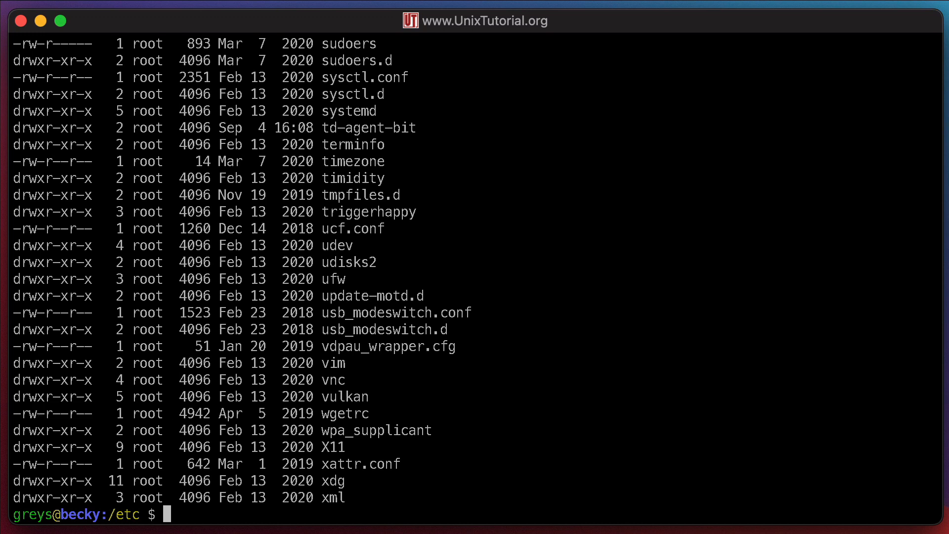
- Run id, cat wgetrc and ls -l /etc/hosts, confirming root owns the hosts file
type("id")
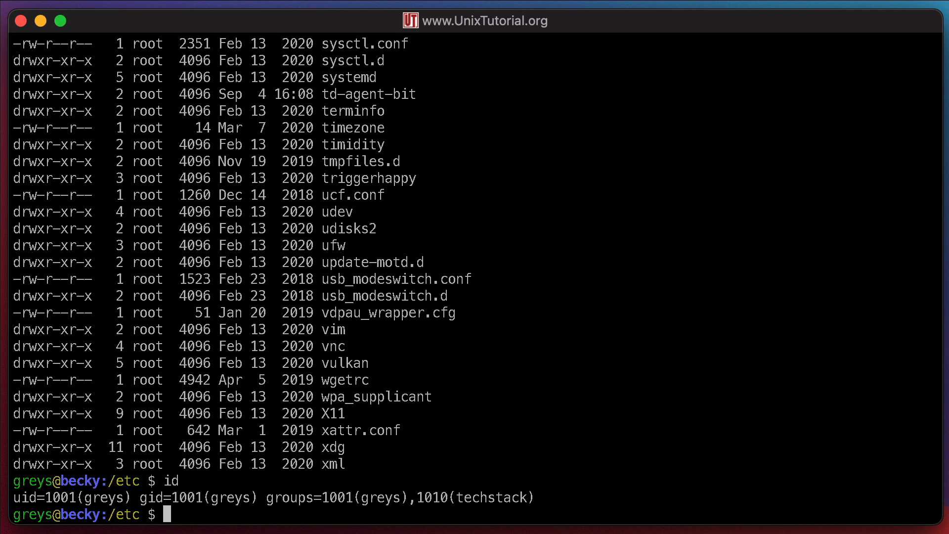
type("cat")
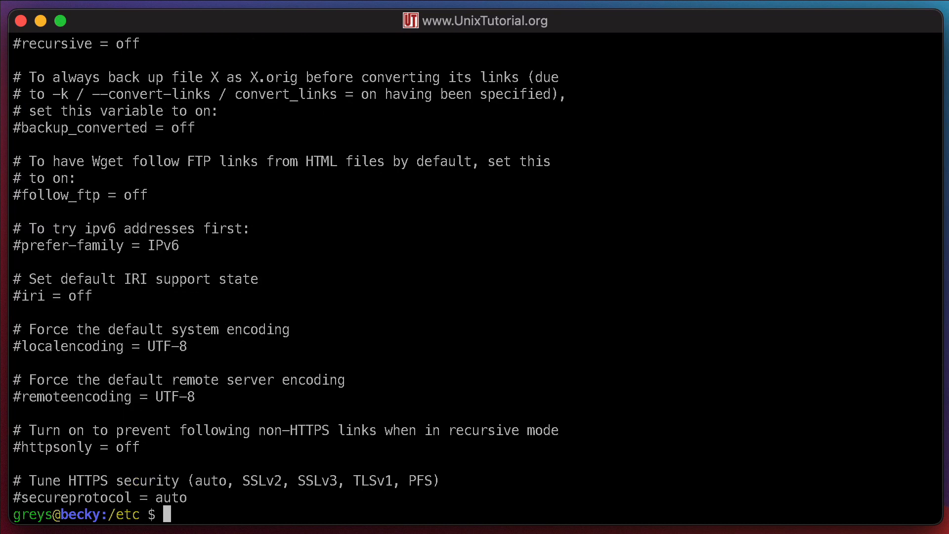
mouse_move(522, 492)
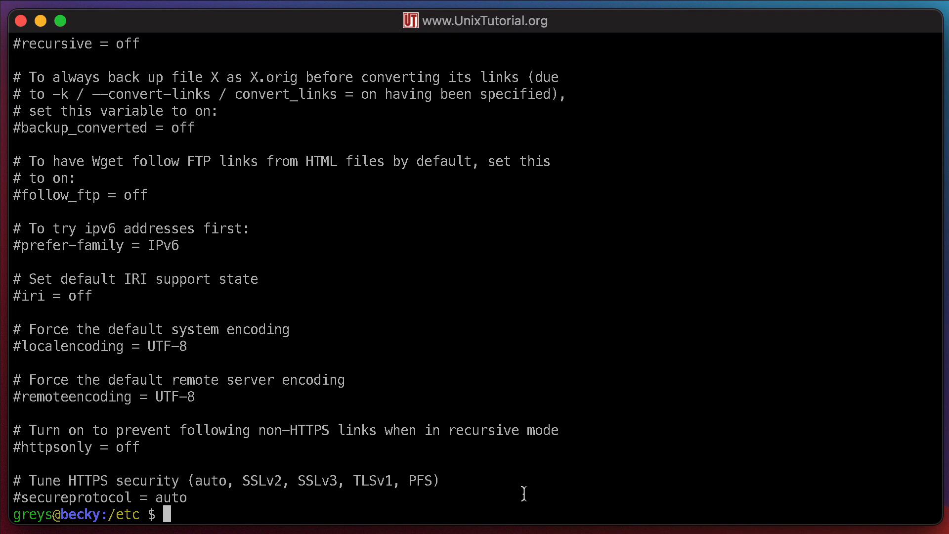
type("ls -l /etc/hosts")
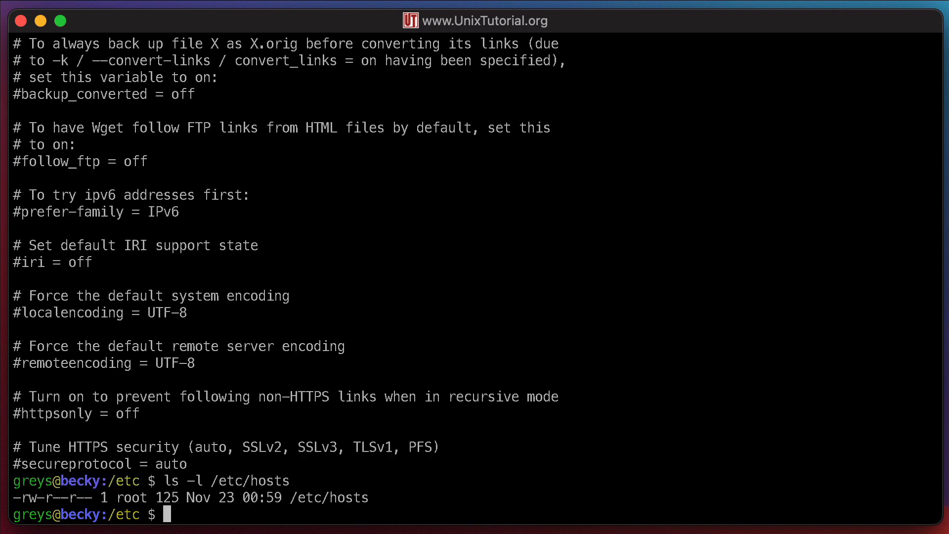
mouse_move(218, 516)
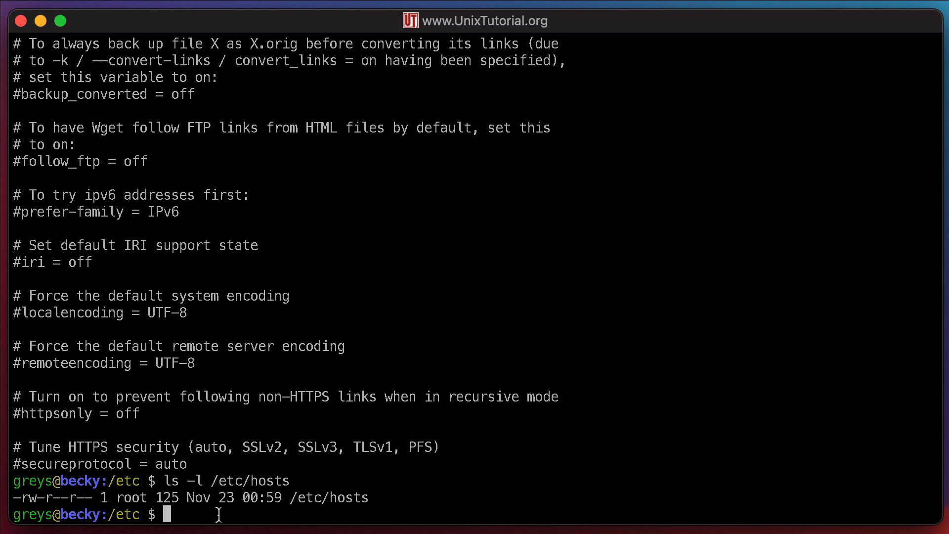
double_click(130, 497)
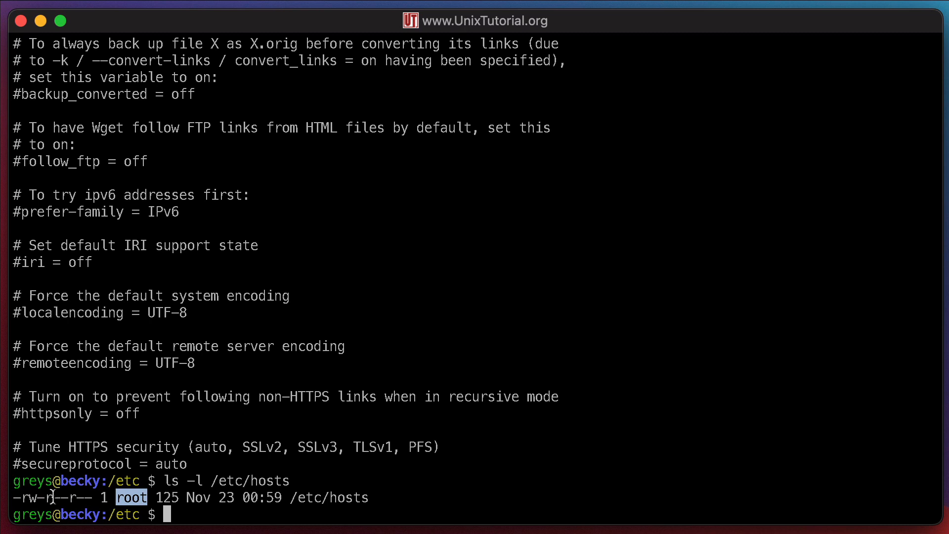
mouse_move(83, 498)
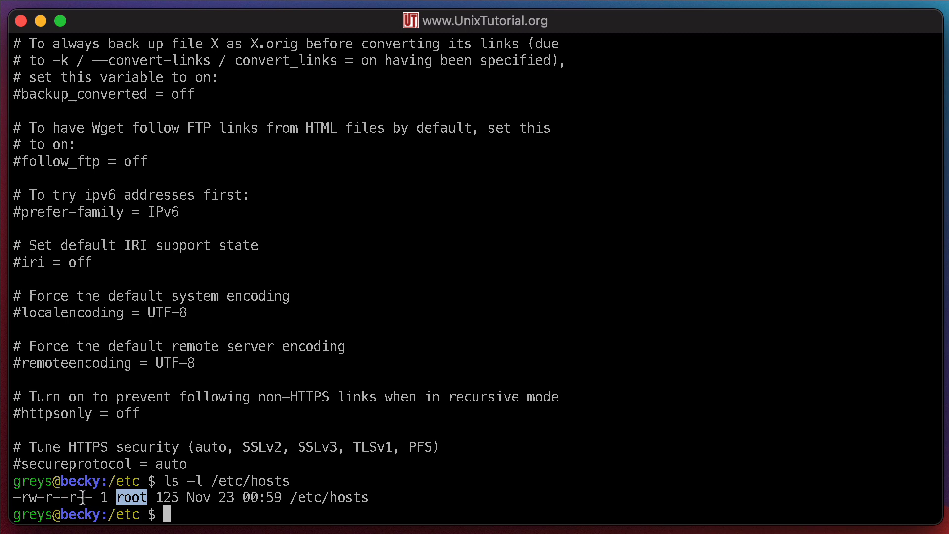
mouse_move(244, 505)
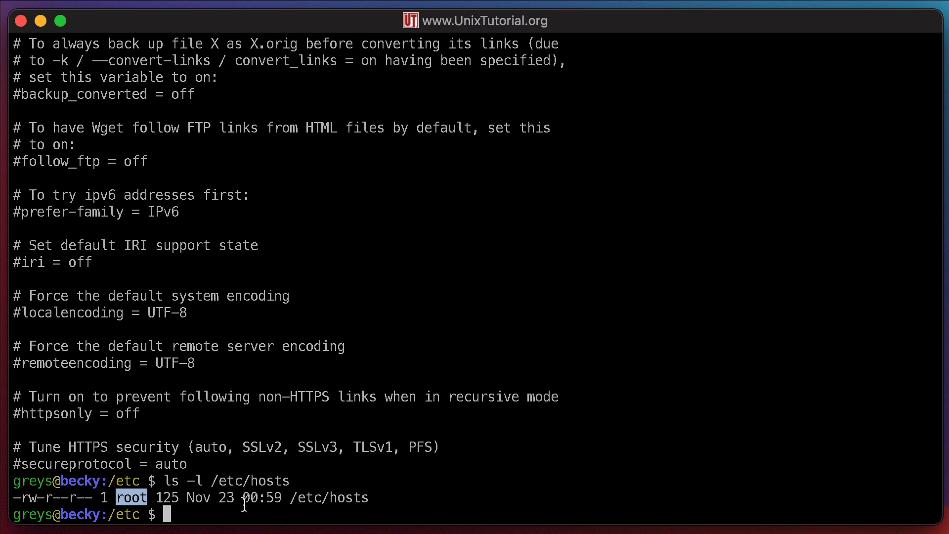
type("cat /etc/hosts")
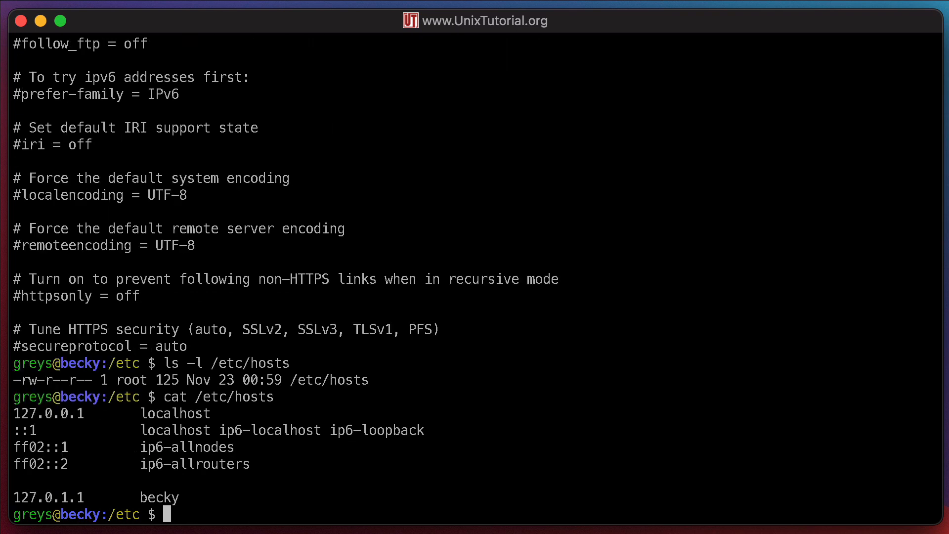
mouse_move(143, 498)
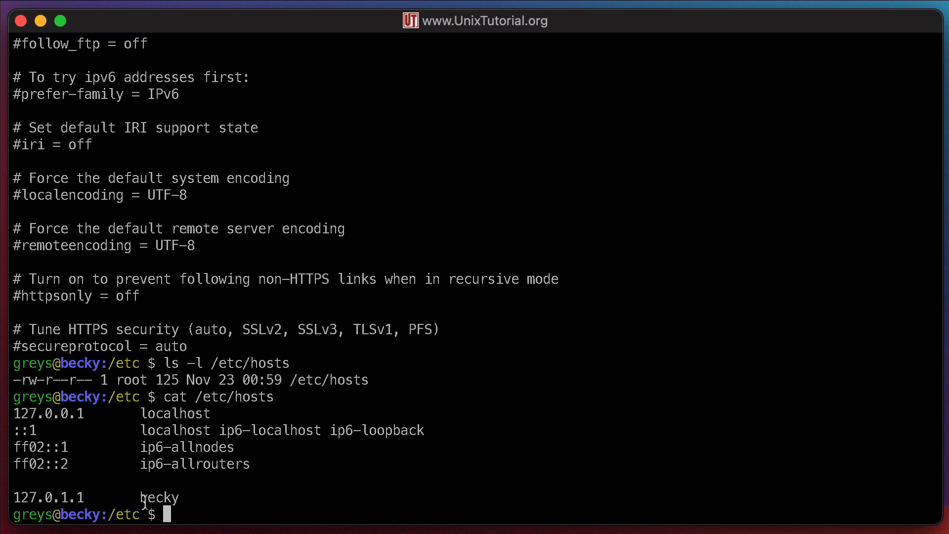
double_click(48, 497)
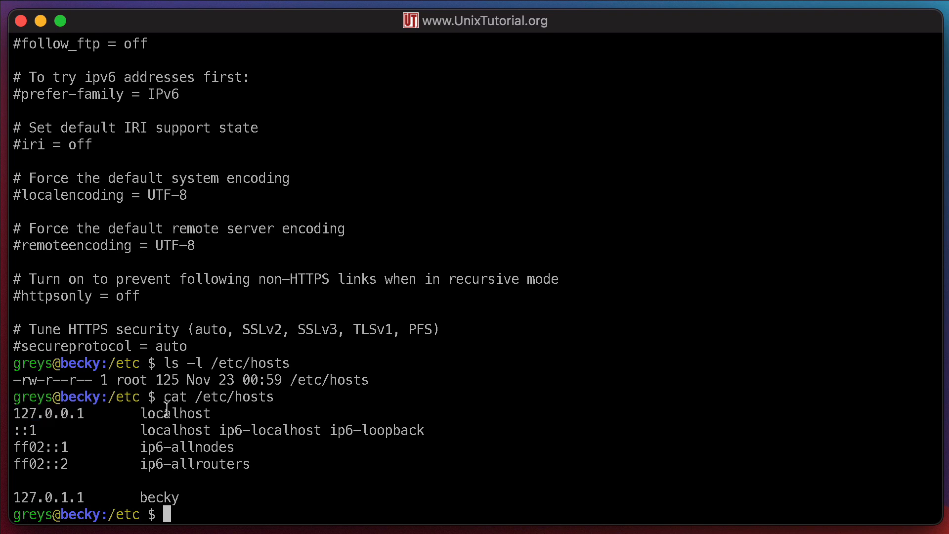
double_click(158, 497)
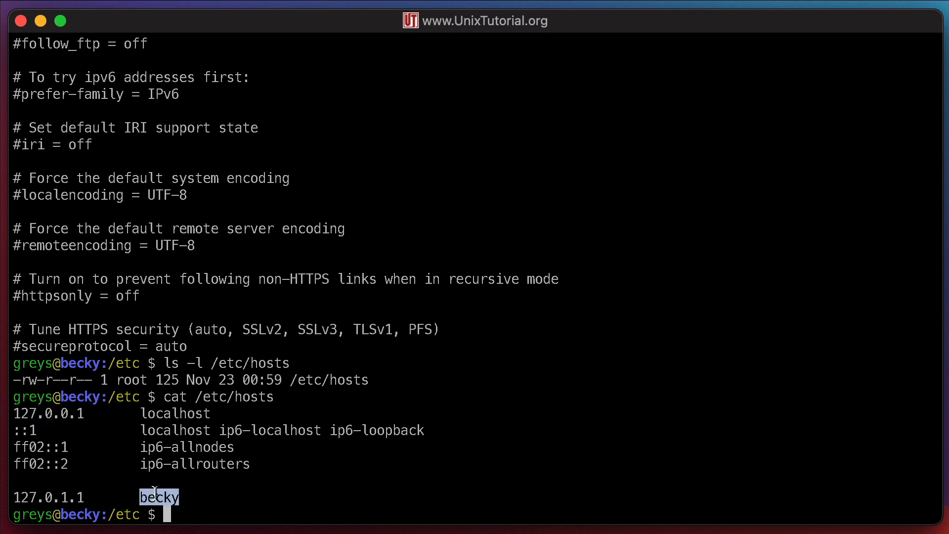
mouse_move(345, 476)
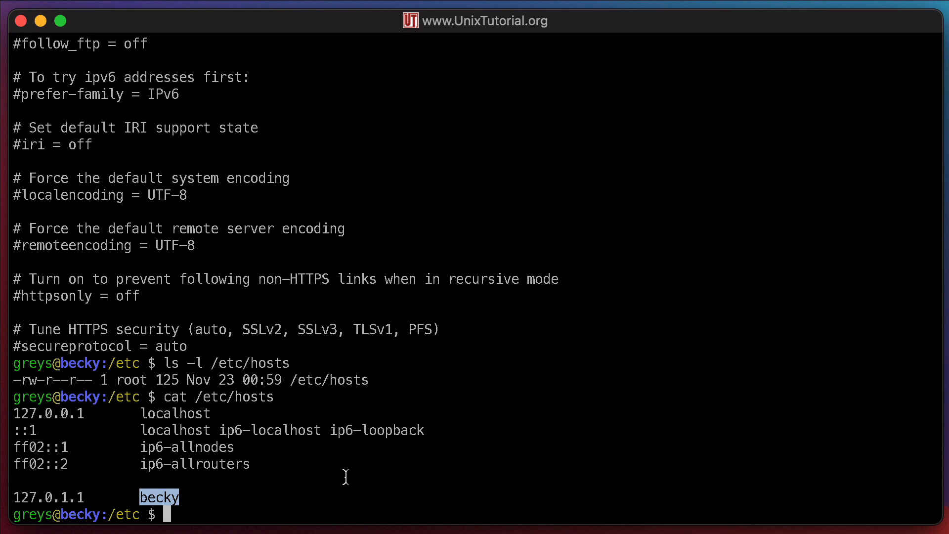
type("s")
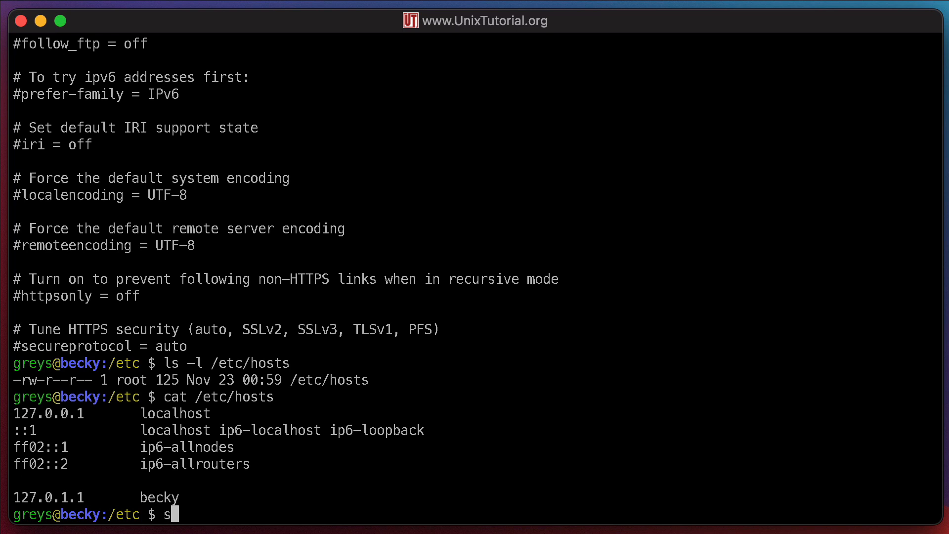
- Ping superwebsite123.com, which fails with 'Name or service not known'
type("uperwebsite")
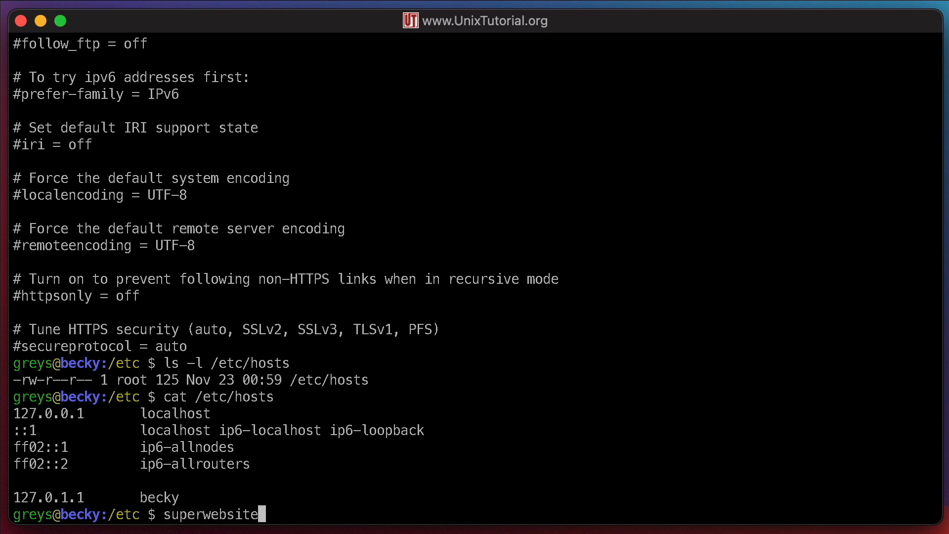
type("123.com")
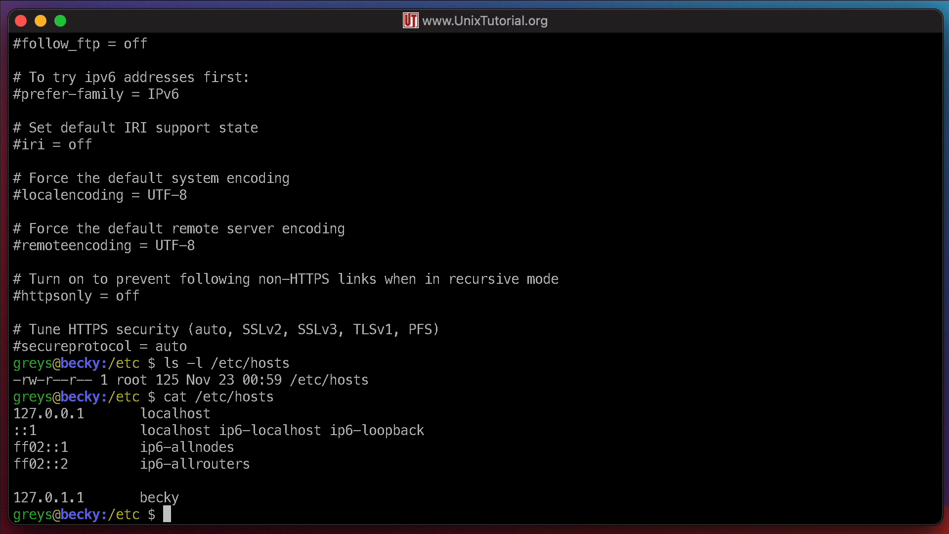
type("ping sup")
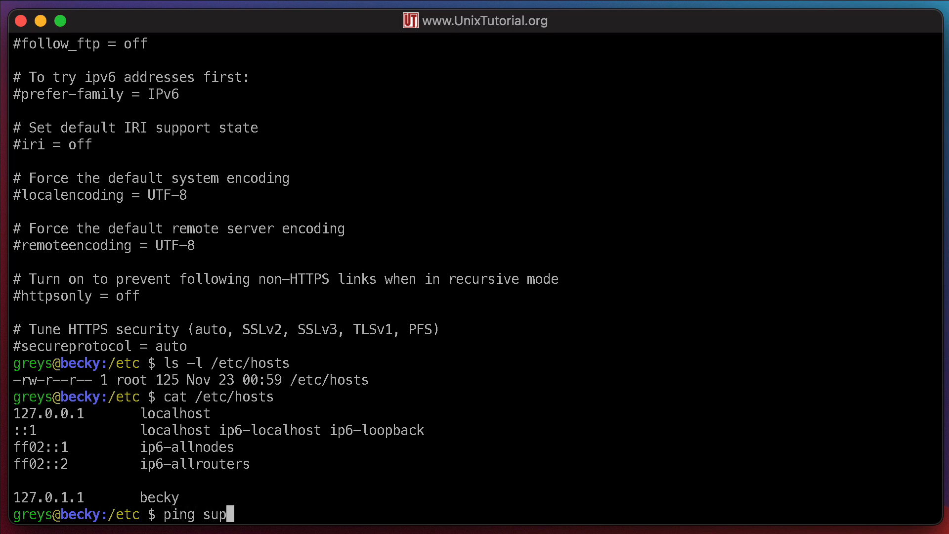
type("erwebsite123.com")
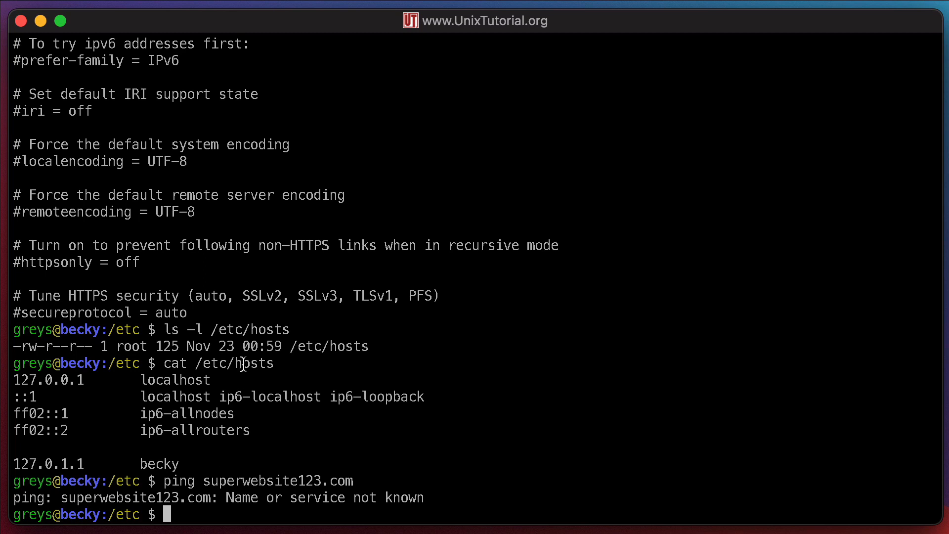
- Point out the /etc/hosts path and the 127.0.1.1 address in the output
double_click(233, 363)
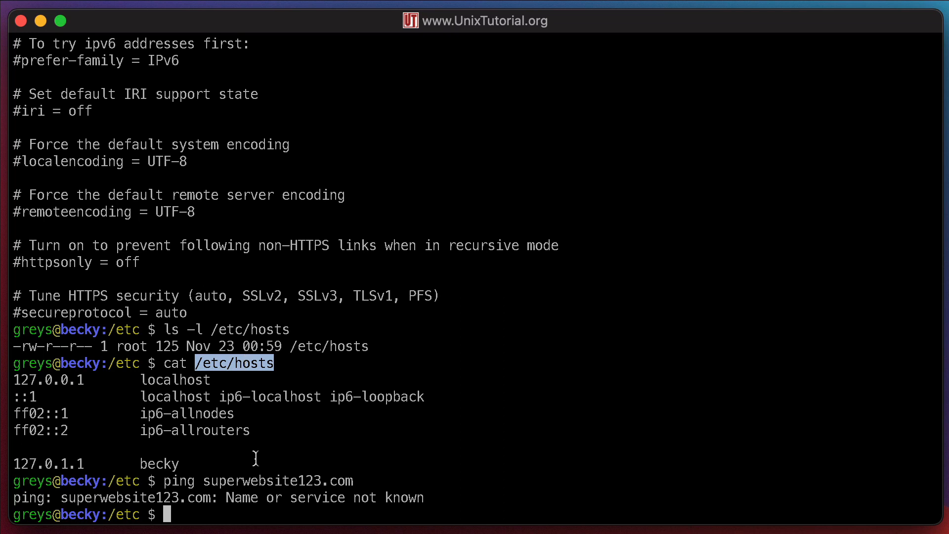
double_click(277, 480)
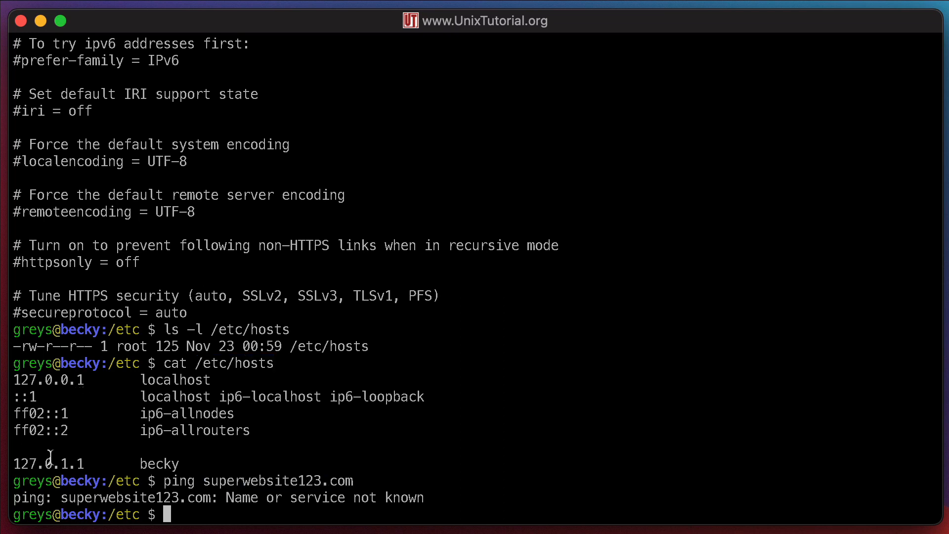
double_click(48, 463)
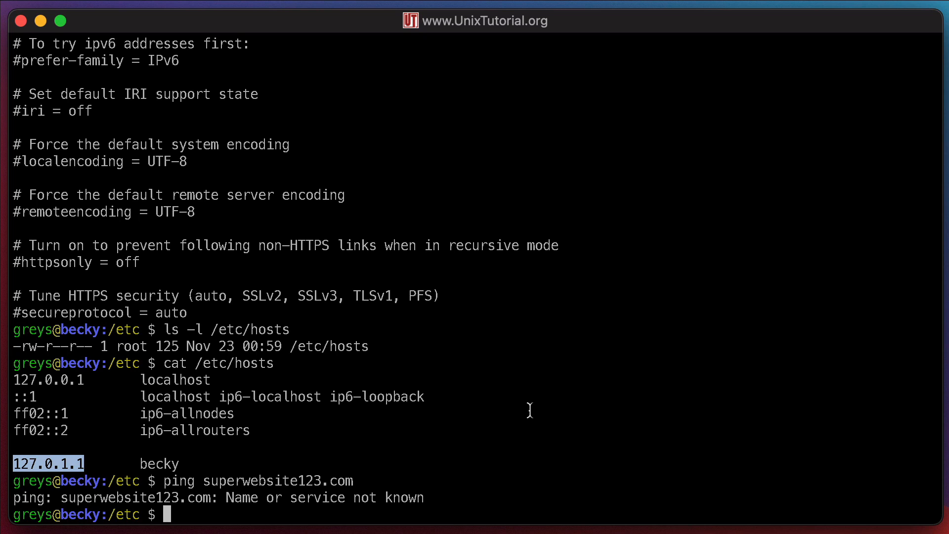
mouse_move(290, 492)
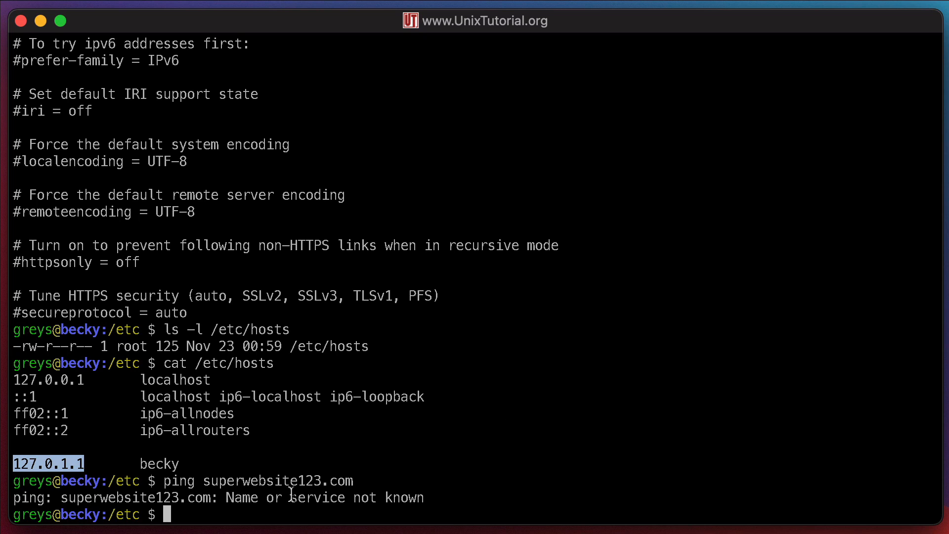
mouse_move(132, 349)
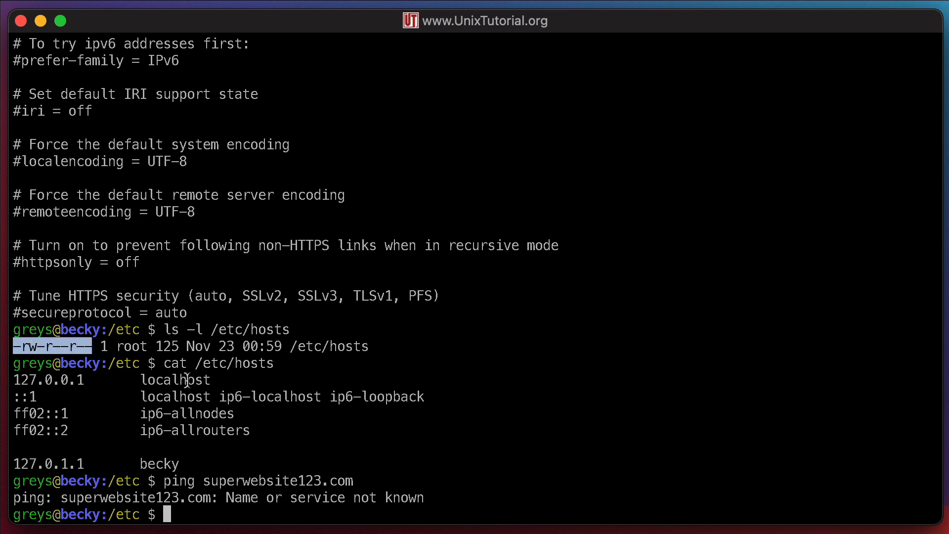
mouse_move(454, 450)
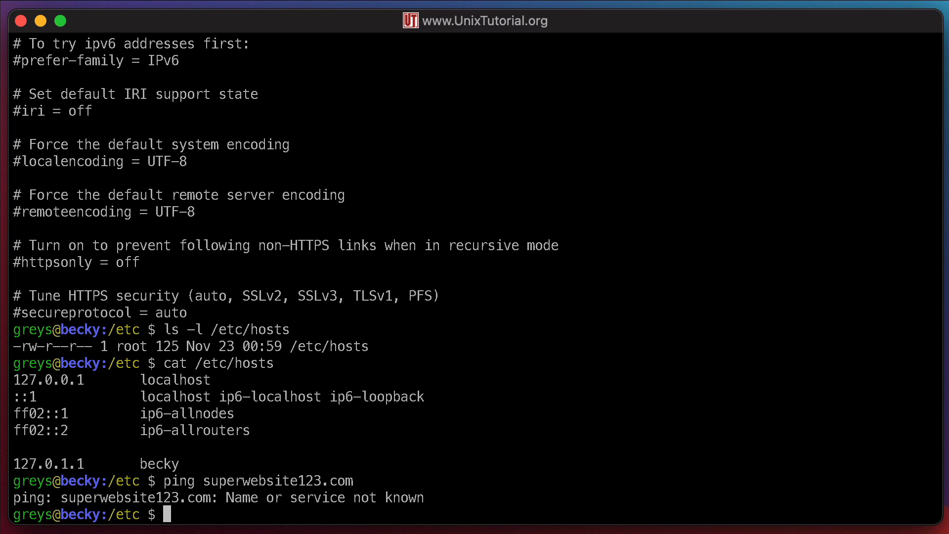
- Enter sudo vim /etc/hosts at the prompt, erasing the stray explanatory words after the path
type("sudo vim /")
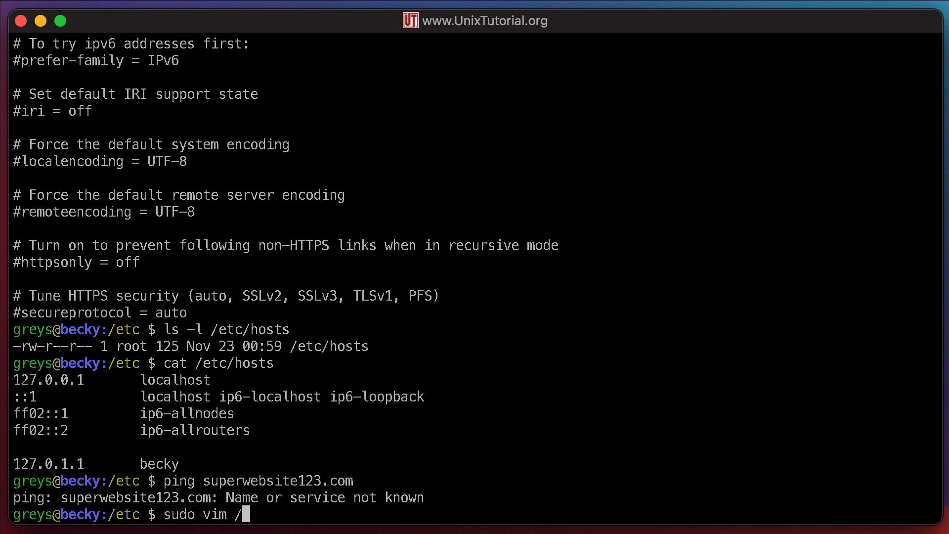
type("etc/hosts")
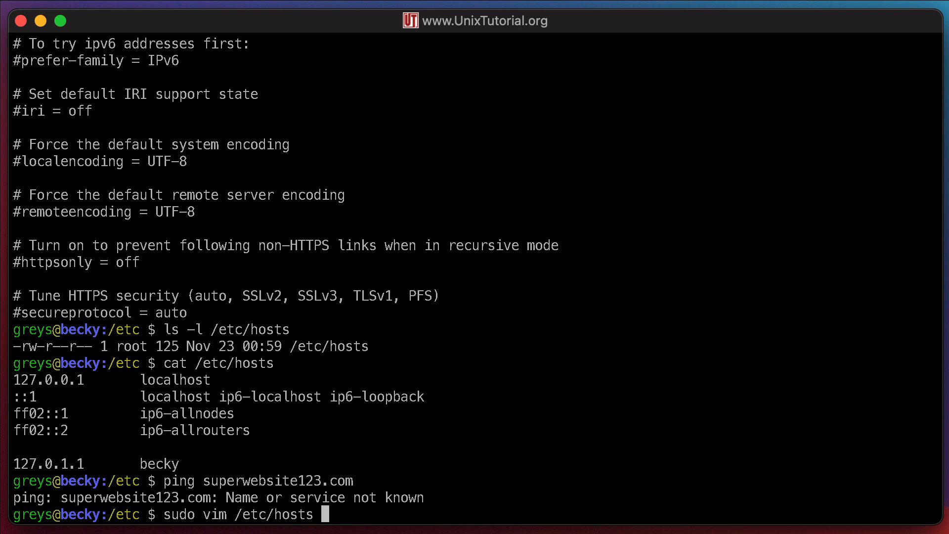
type("Switch User DO")
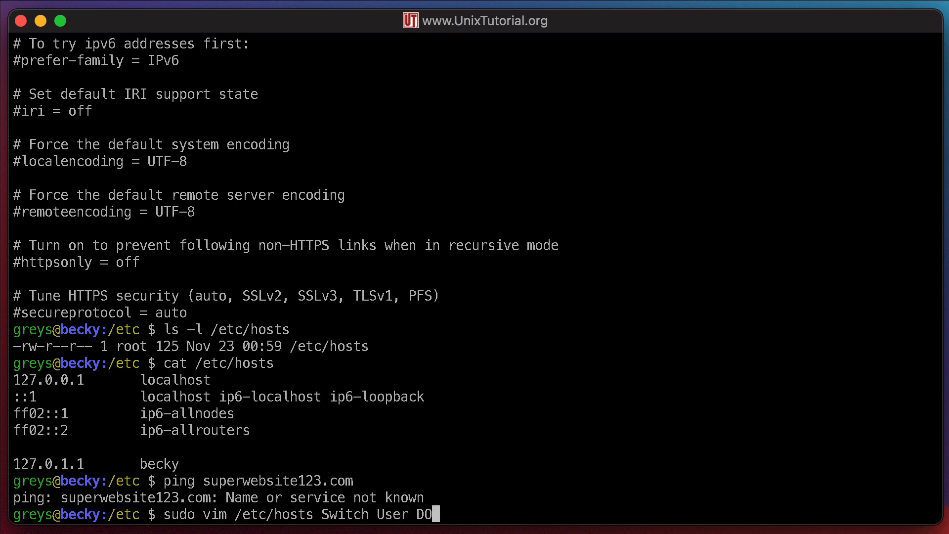
key("BackSpace")
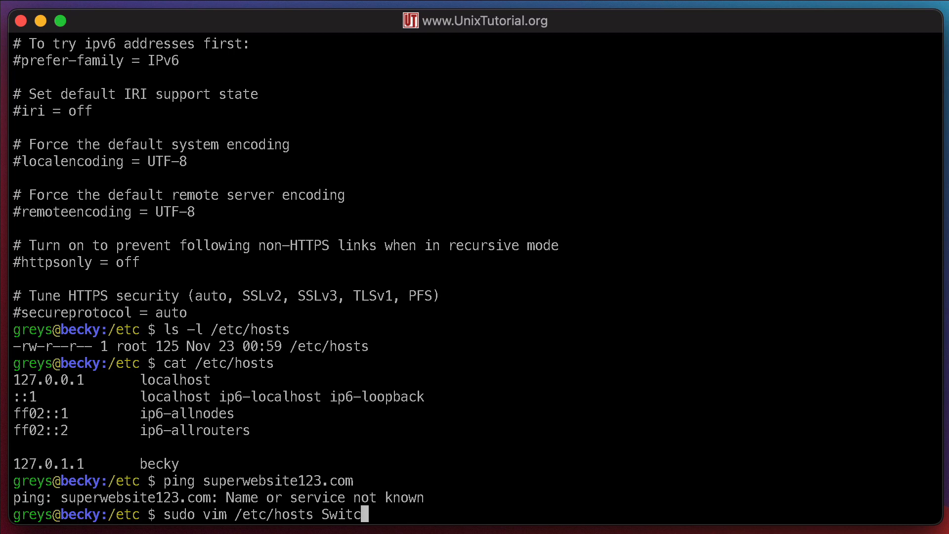
key("backspace")
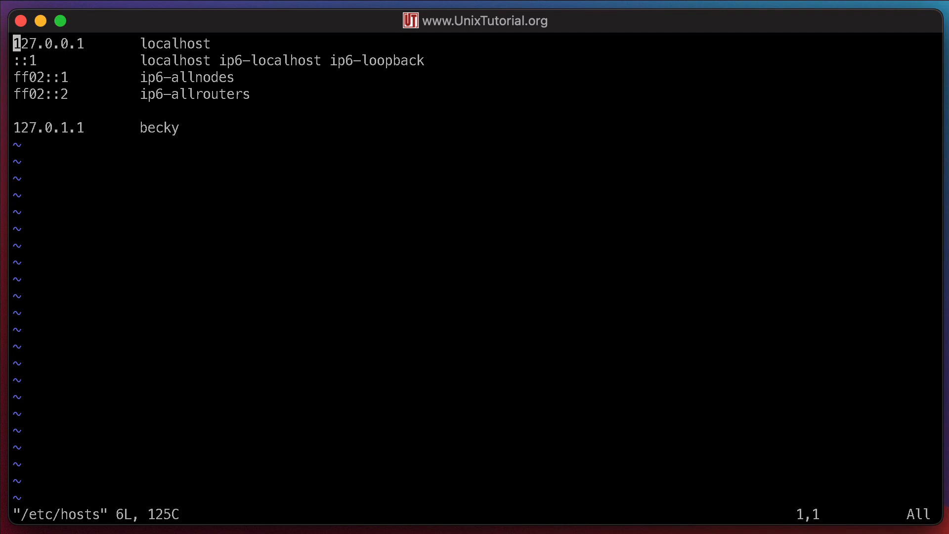
- Move the vim cursor with l and j to the end of the 127.0.1.1 becky line
key("l")
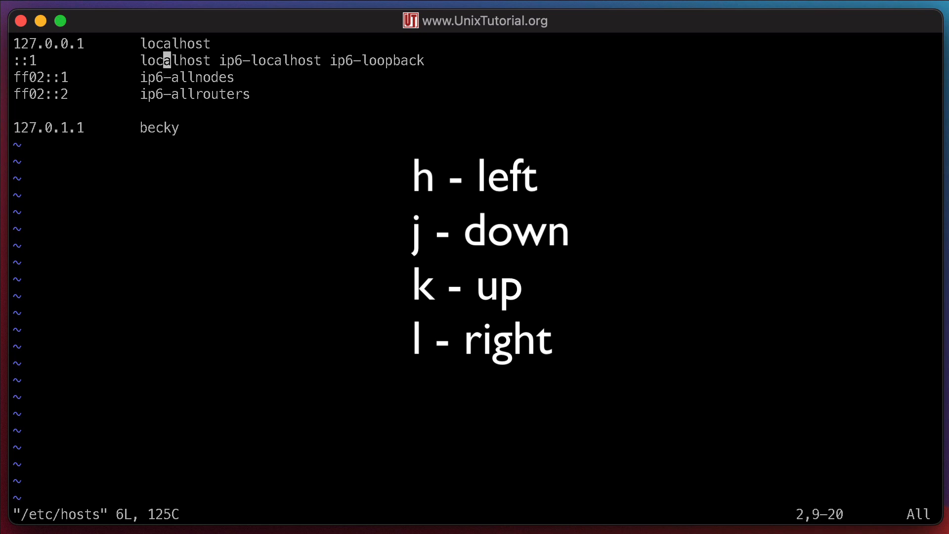
key("j")
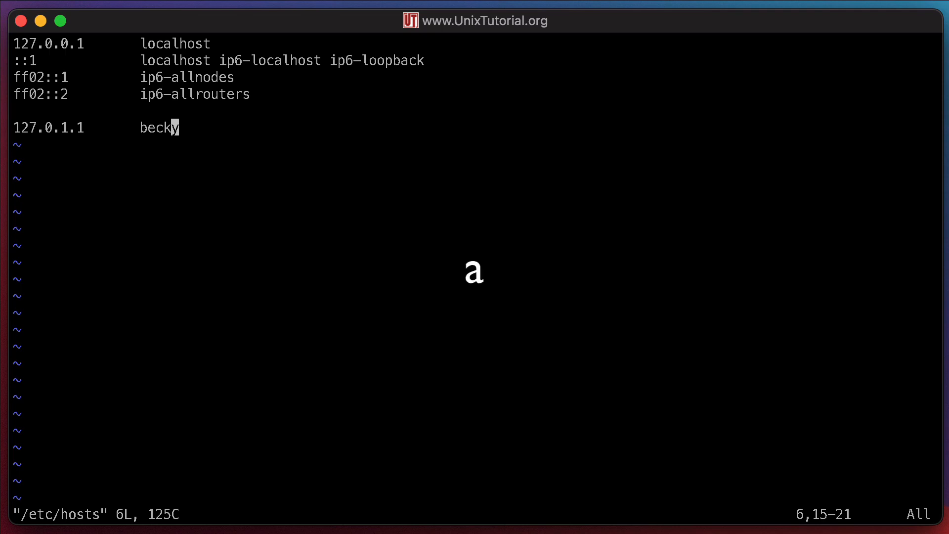
- Append a new hosts line: 127.0.1.1, a tab, and superwebsite123.com
key("a")
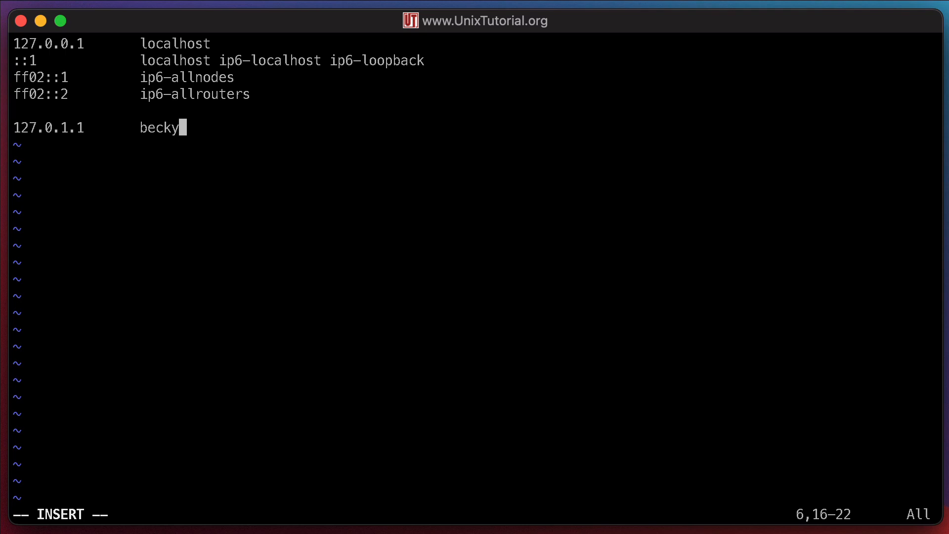
type("127")
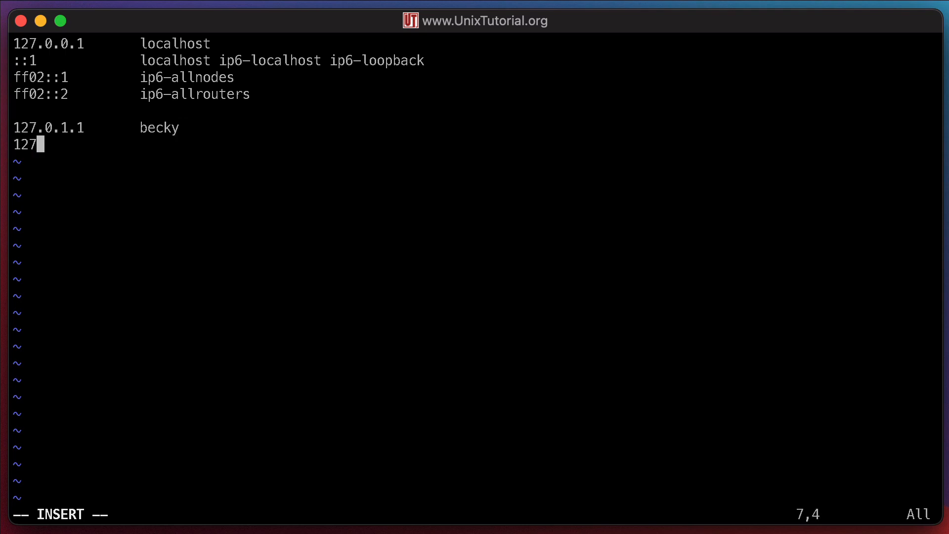
type(".0.")
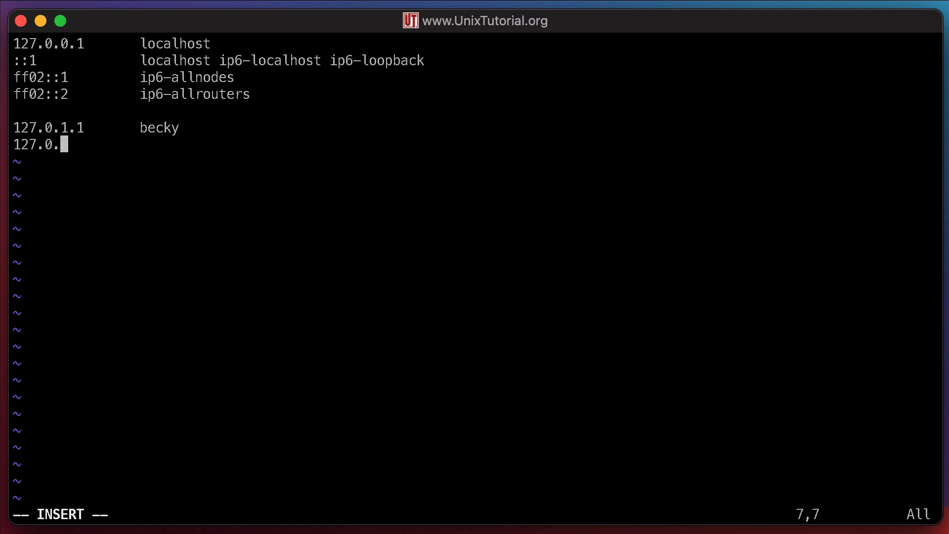
type("1")
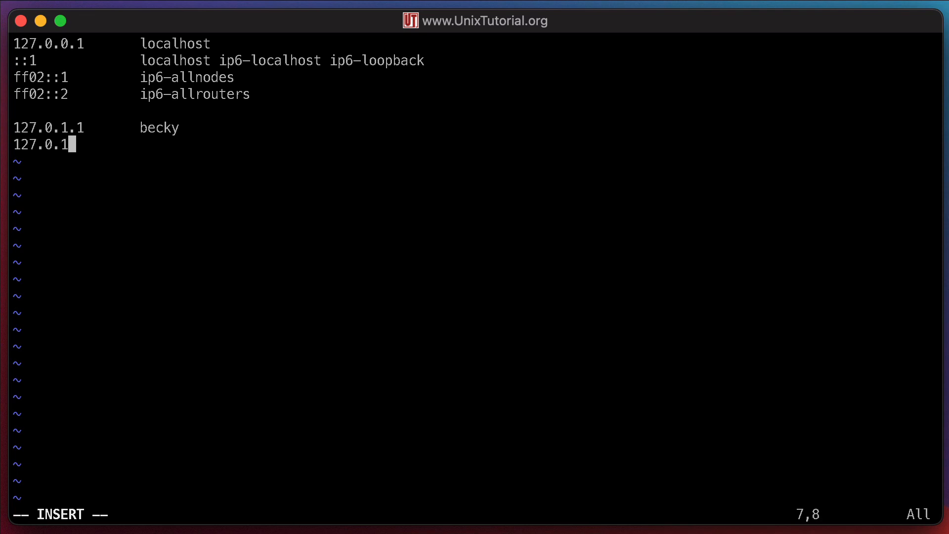
type("1\tsu")
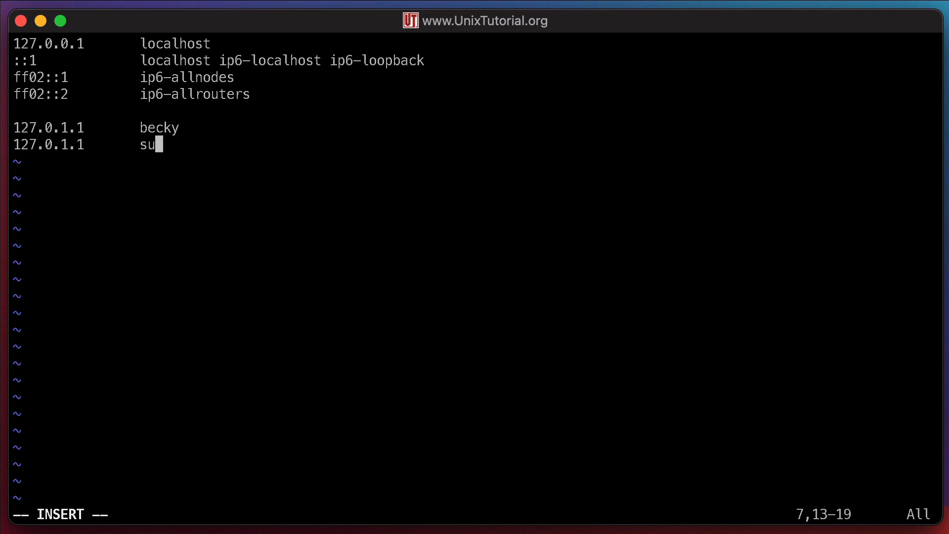
type("perwebs")
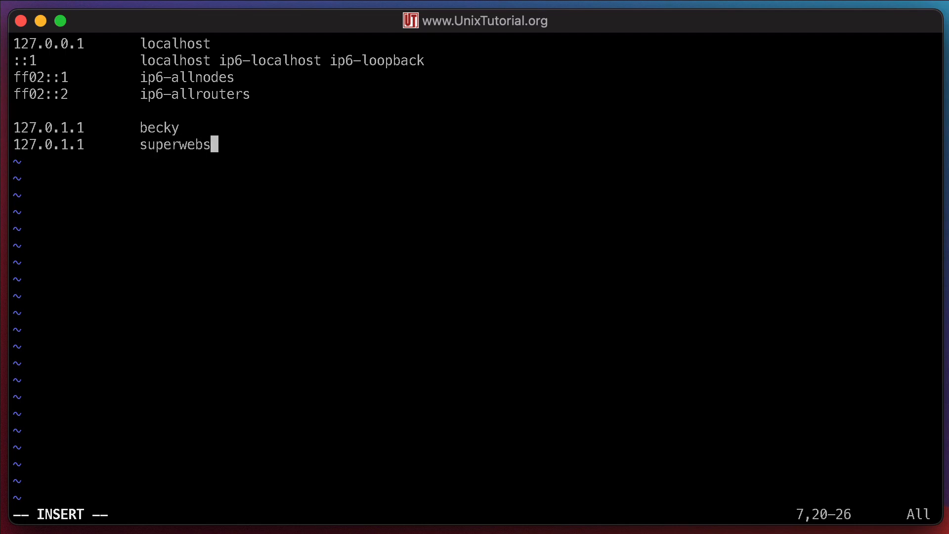
type("ite123.c")
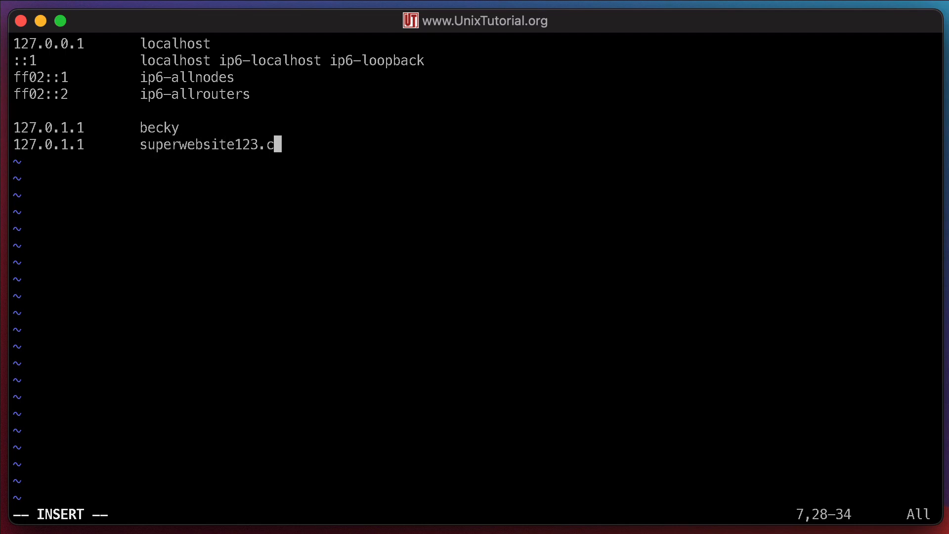
type("om")
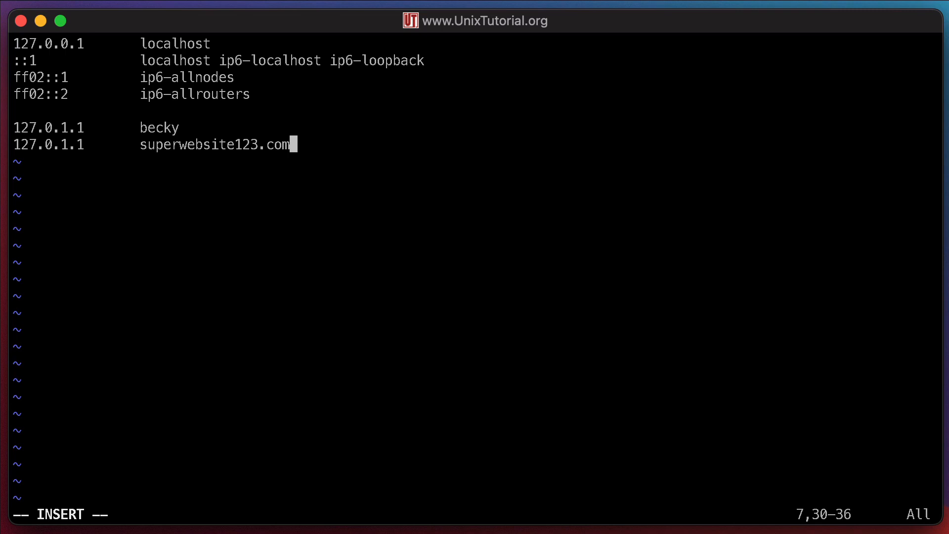
mouse_move(69, 513)
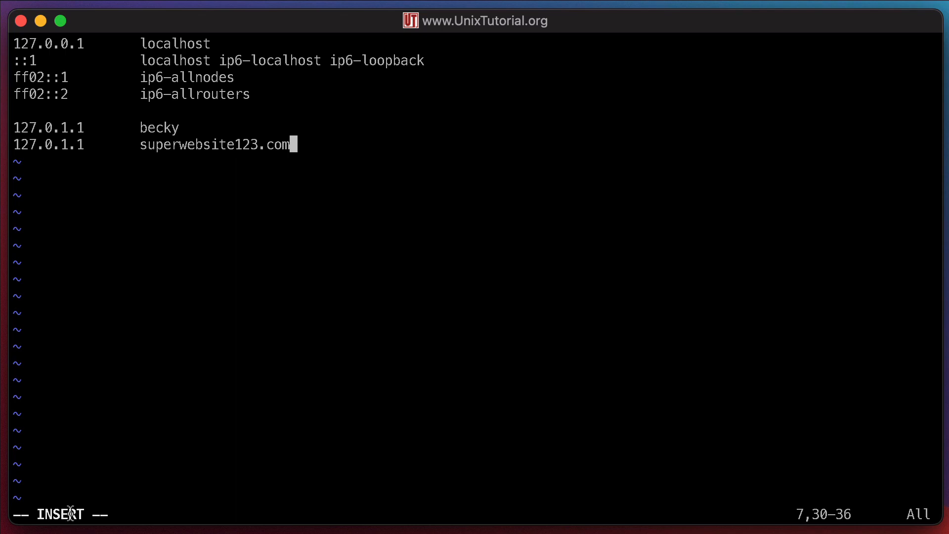
mouse_move(338, 193)
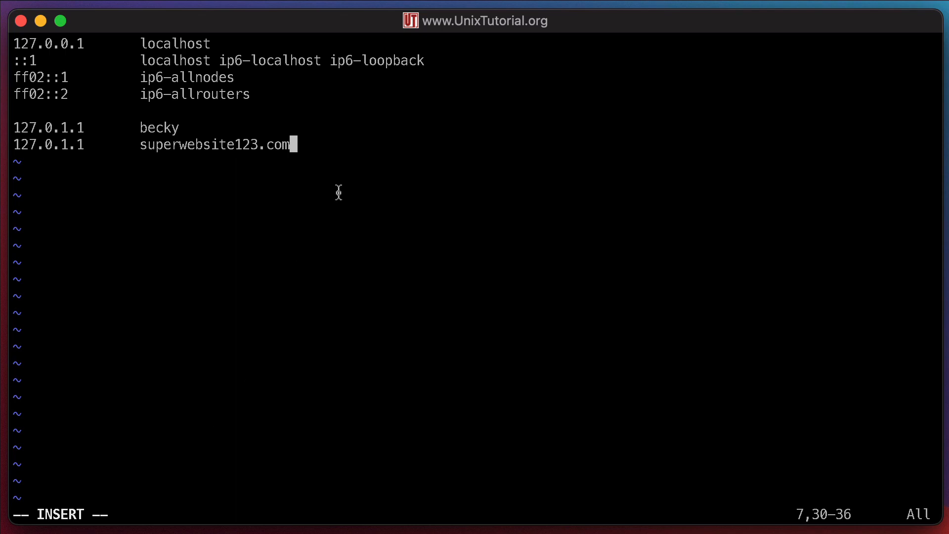
mouse_move(94, 508)
type(":")
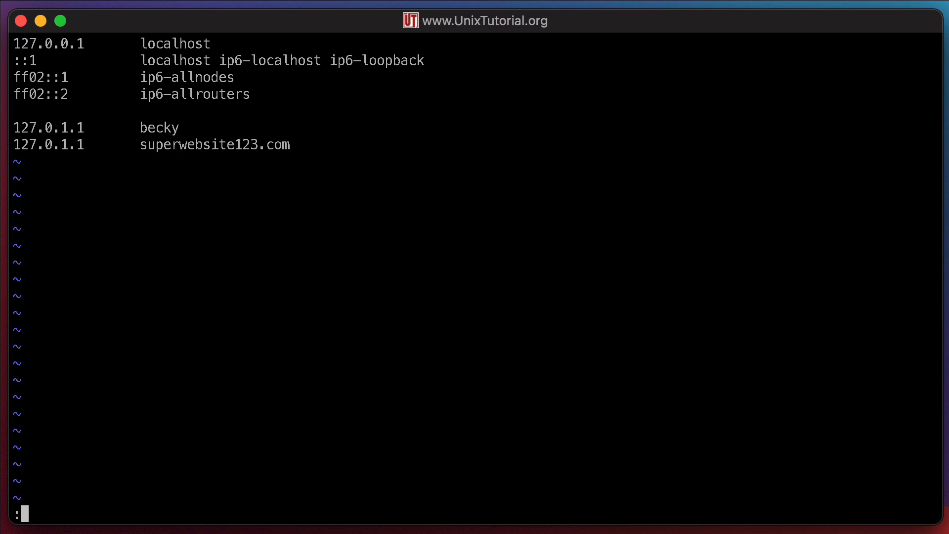
mouse_move(74, 277)
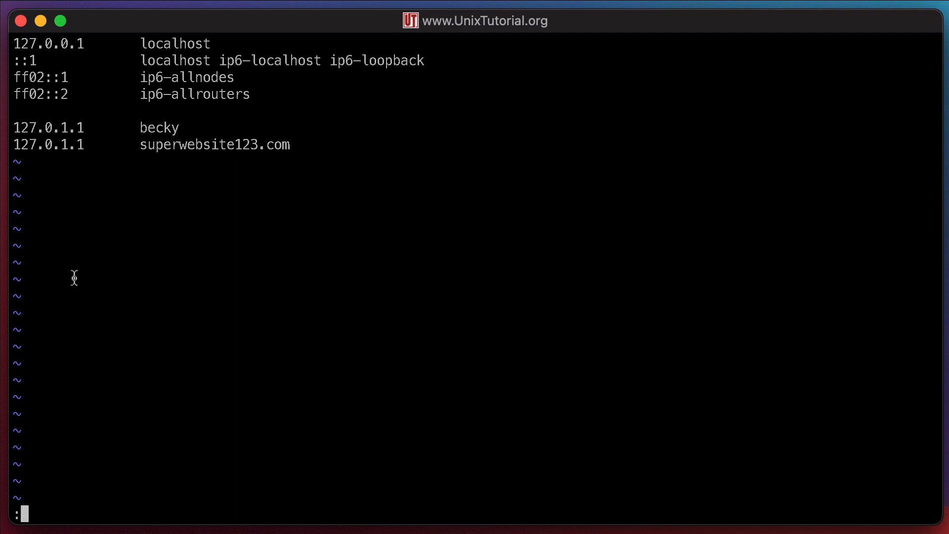
mouse_move(69, 508)
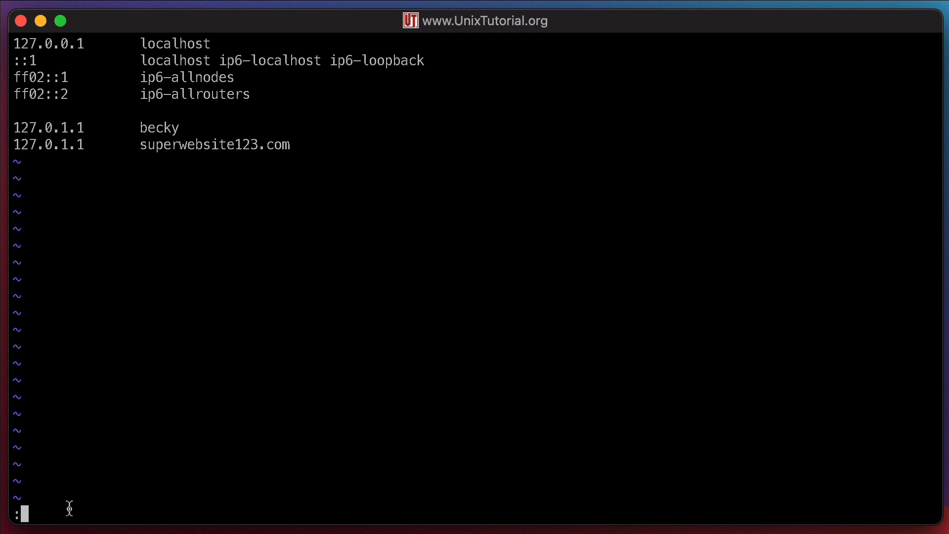
- Write the edited hosts file with :w and quit vim with :q
type("w wri")
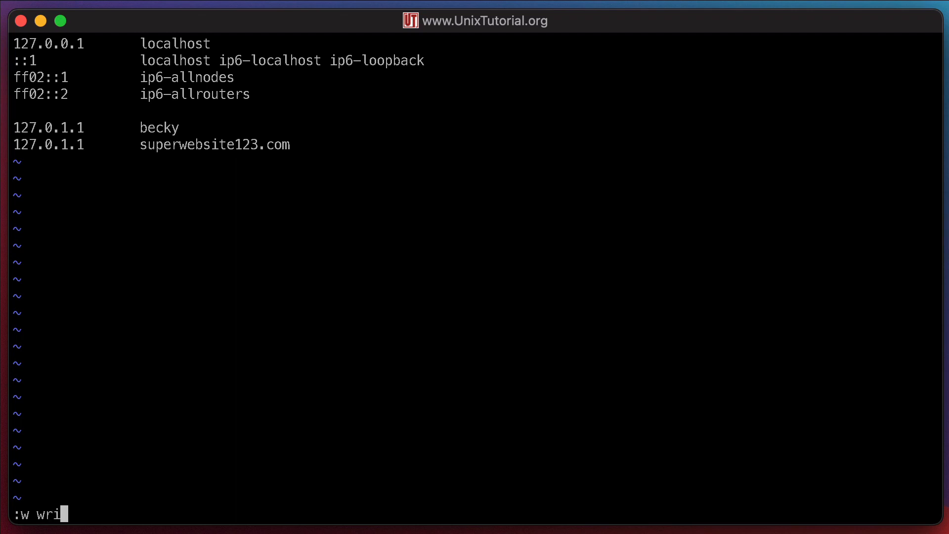
key("BackSpace")
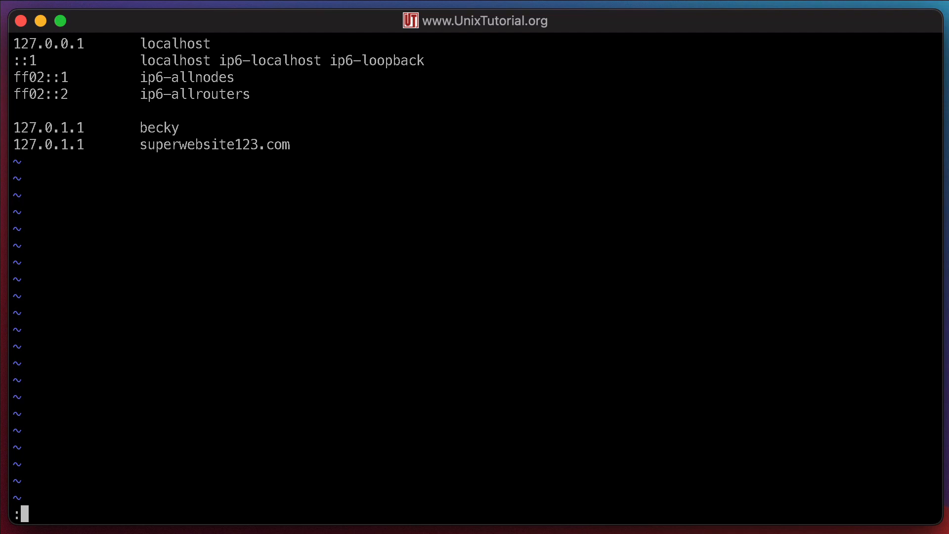
type("q")
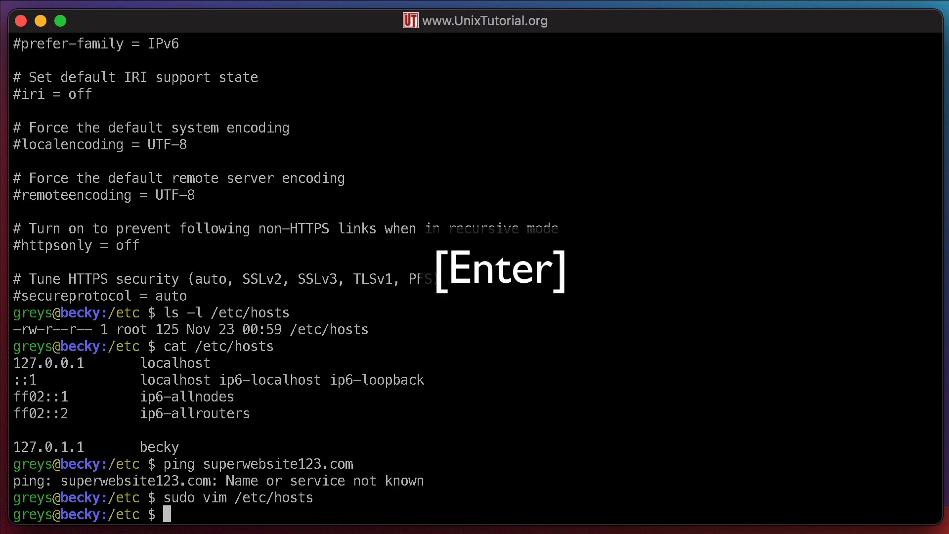
- Display /etc/hosts with cat, now showing the superwebsite123.com entry
type("ca")
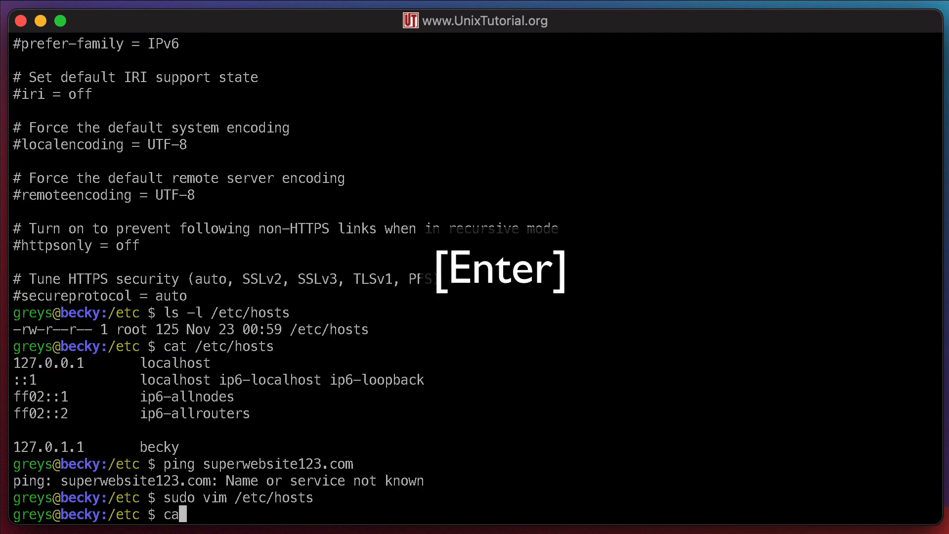
key("Enter")
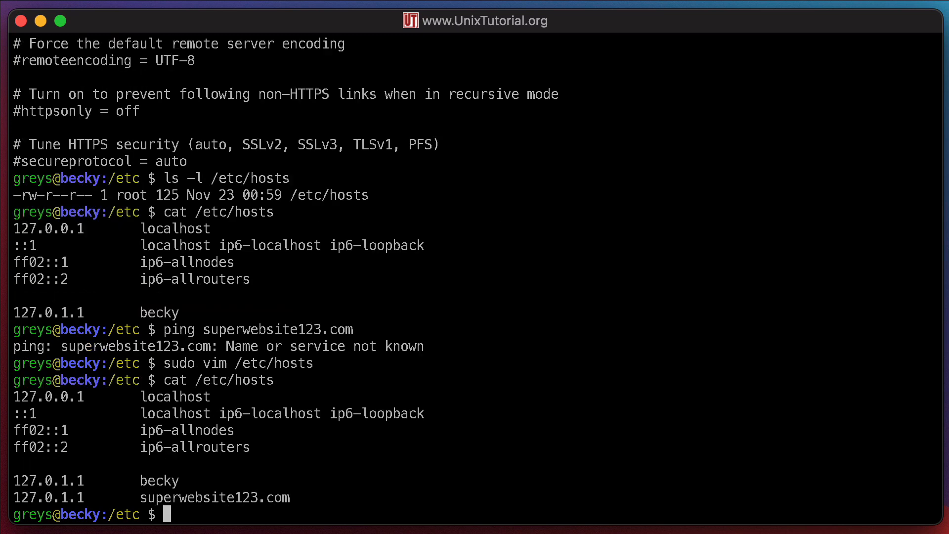
- Ping superwebsite123.com, getting replies from 127.0.1.1, then stop it with Ctrl+C for 0% loss statistics
type("ping")
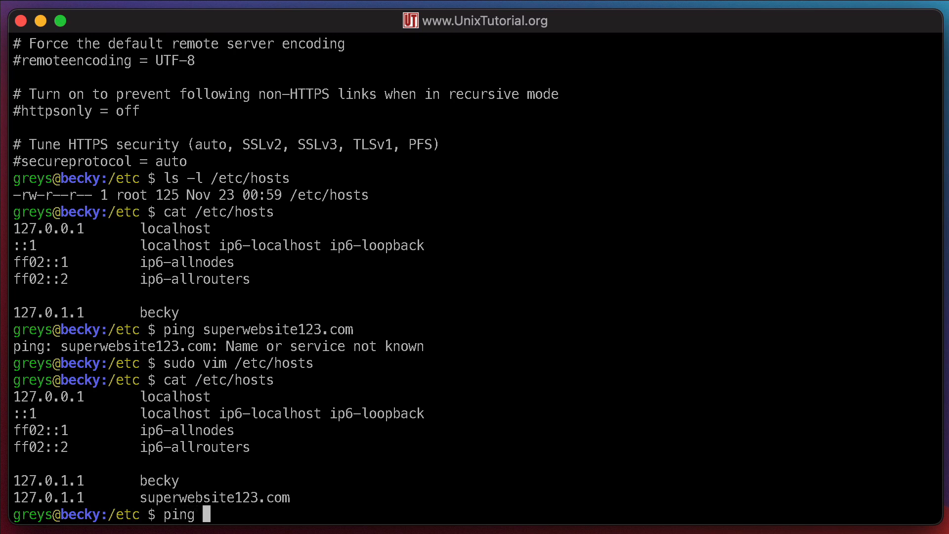
type("superwe")
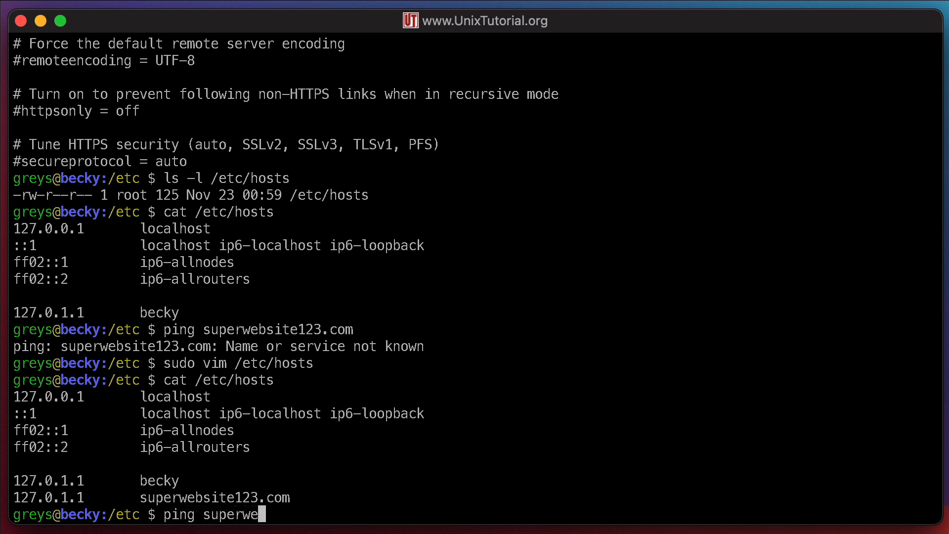
type("bsite1")
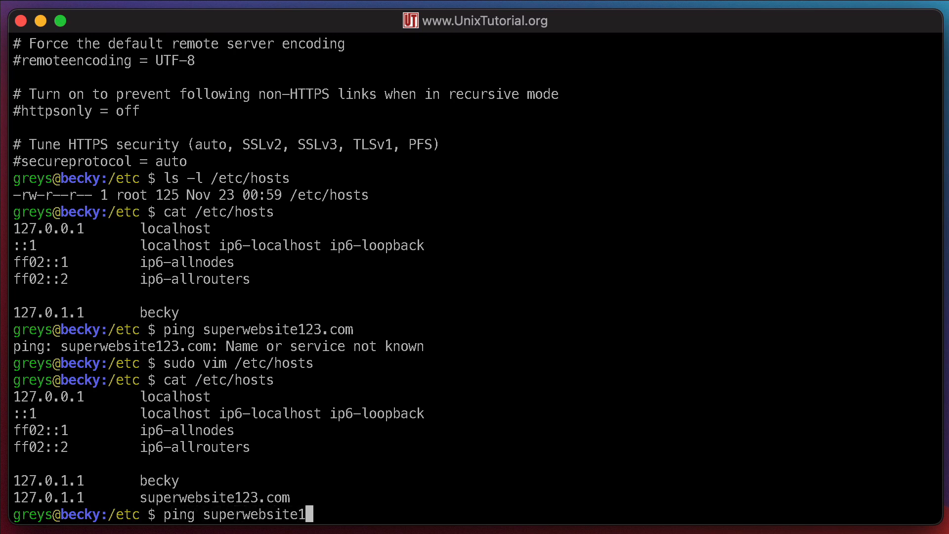
type("23.com")
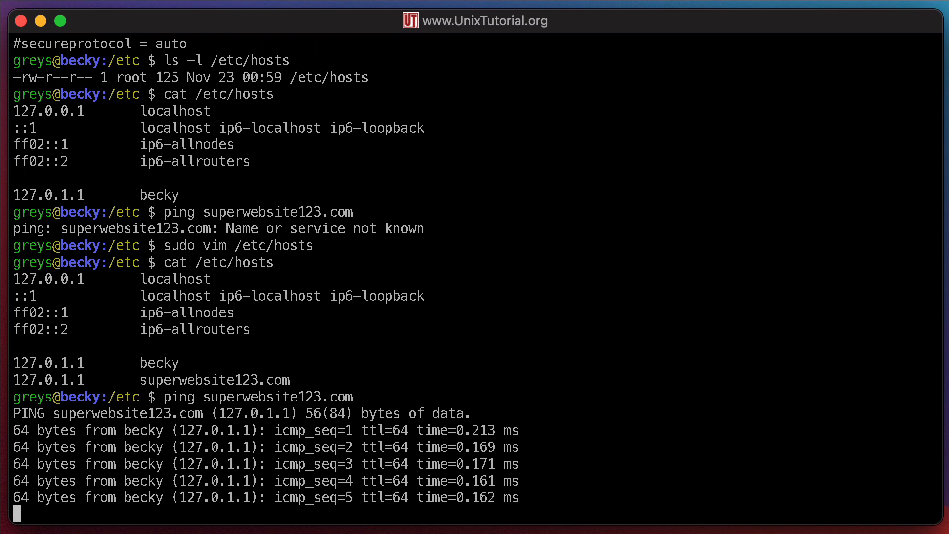
key("ctrl+c")
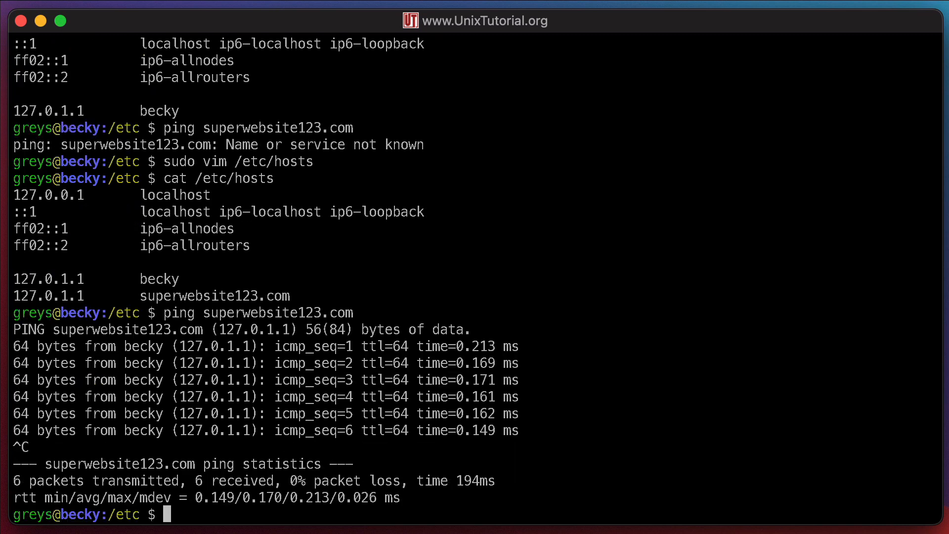
mouse_move(643, 430)
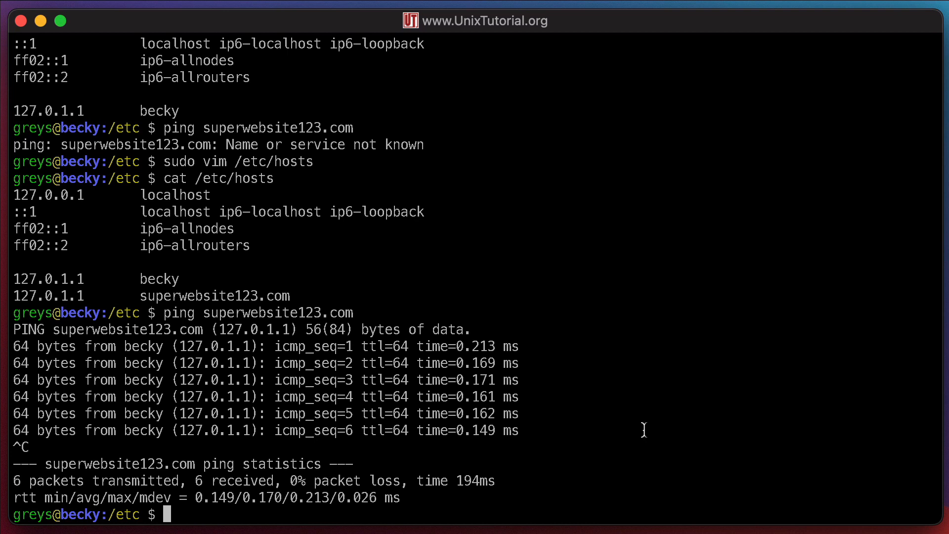
type("www")
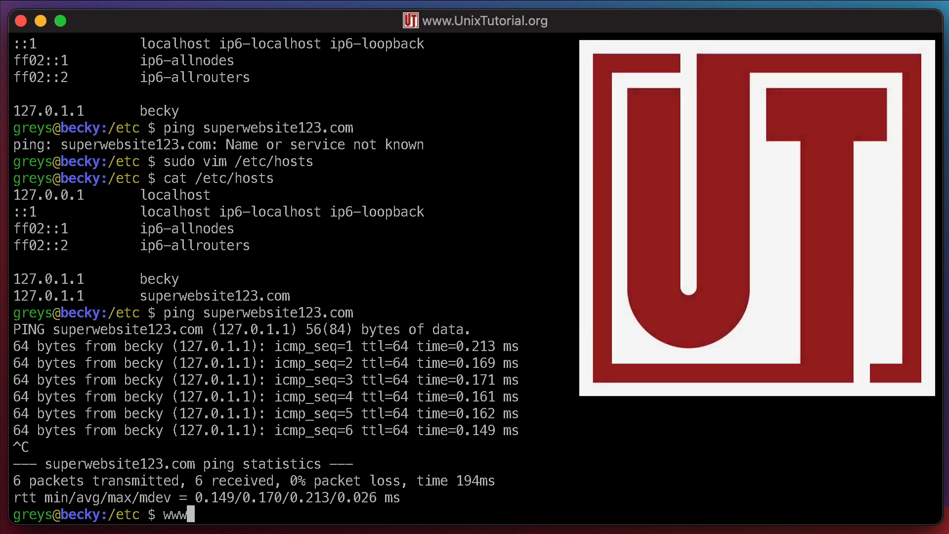
type(".UnixTut")
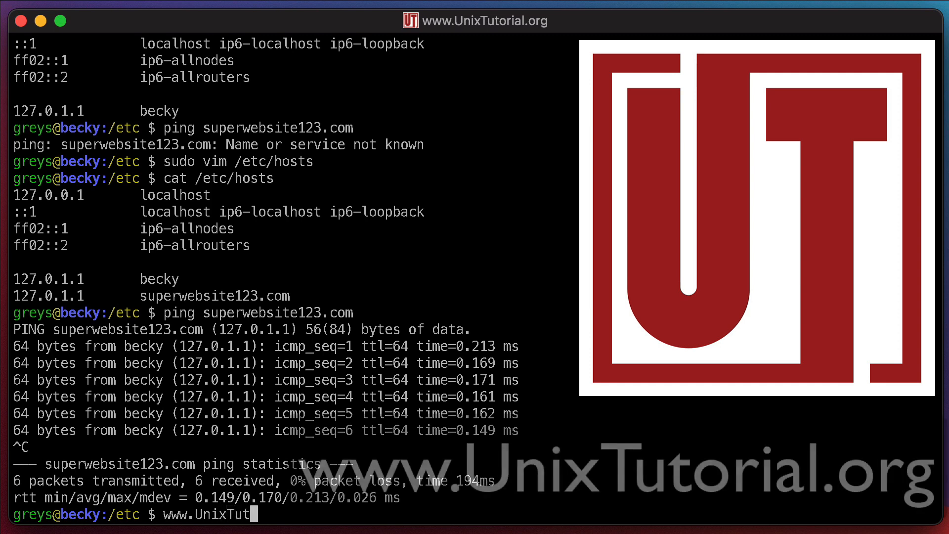
type("orial.org")
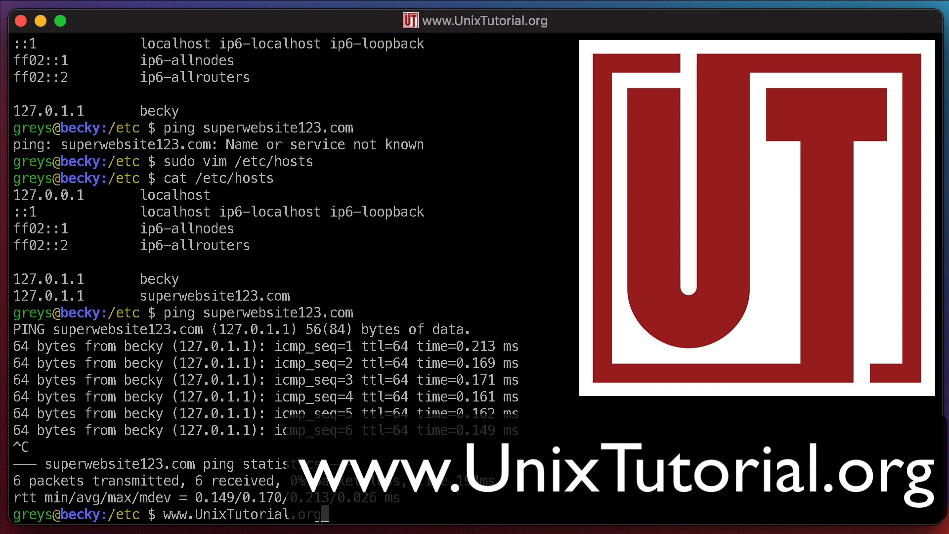
type("/")
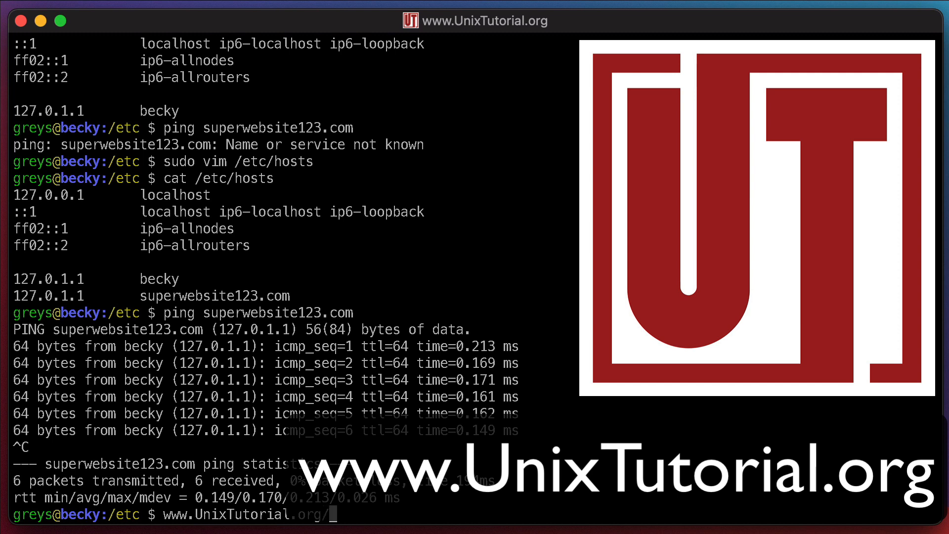
type("contact")
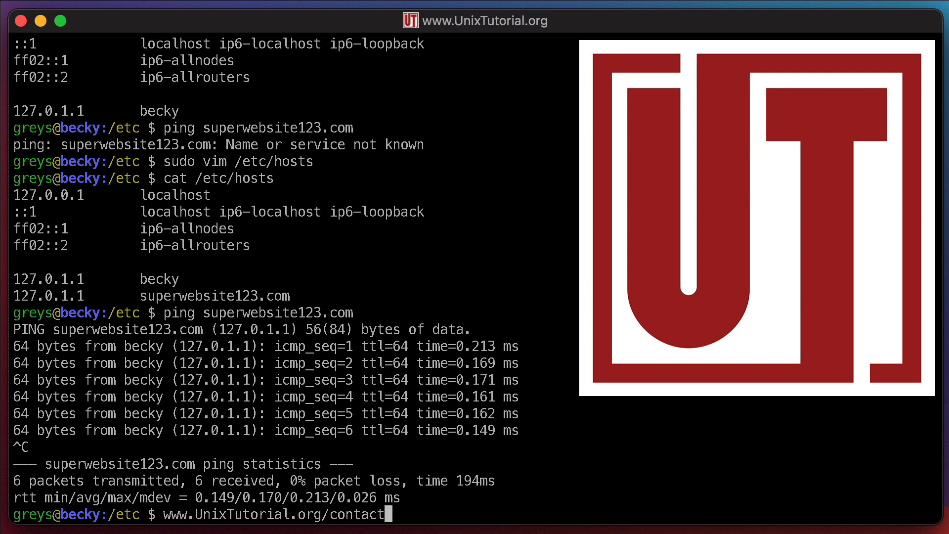
key("BackSpace")
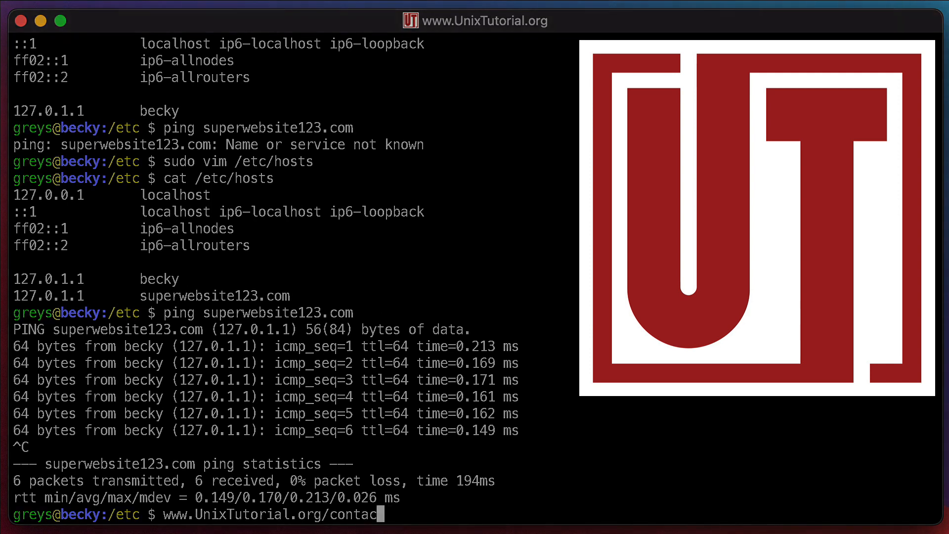